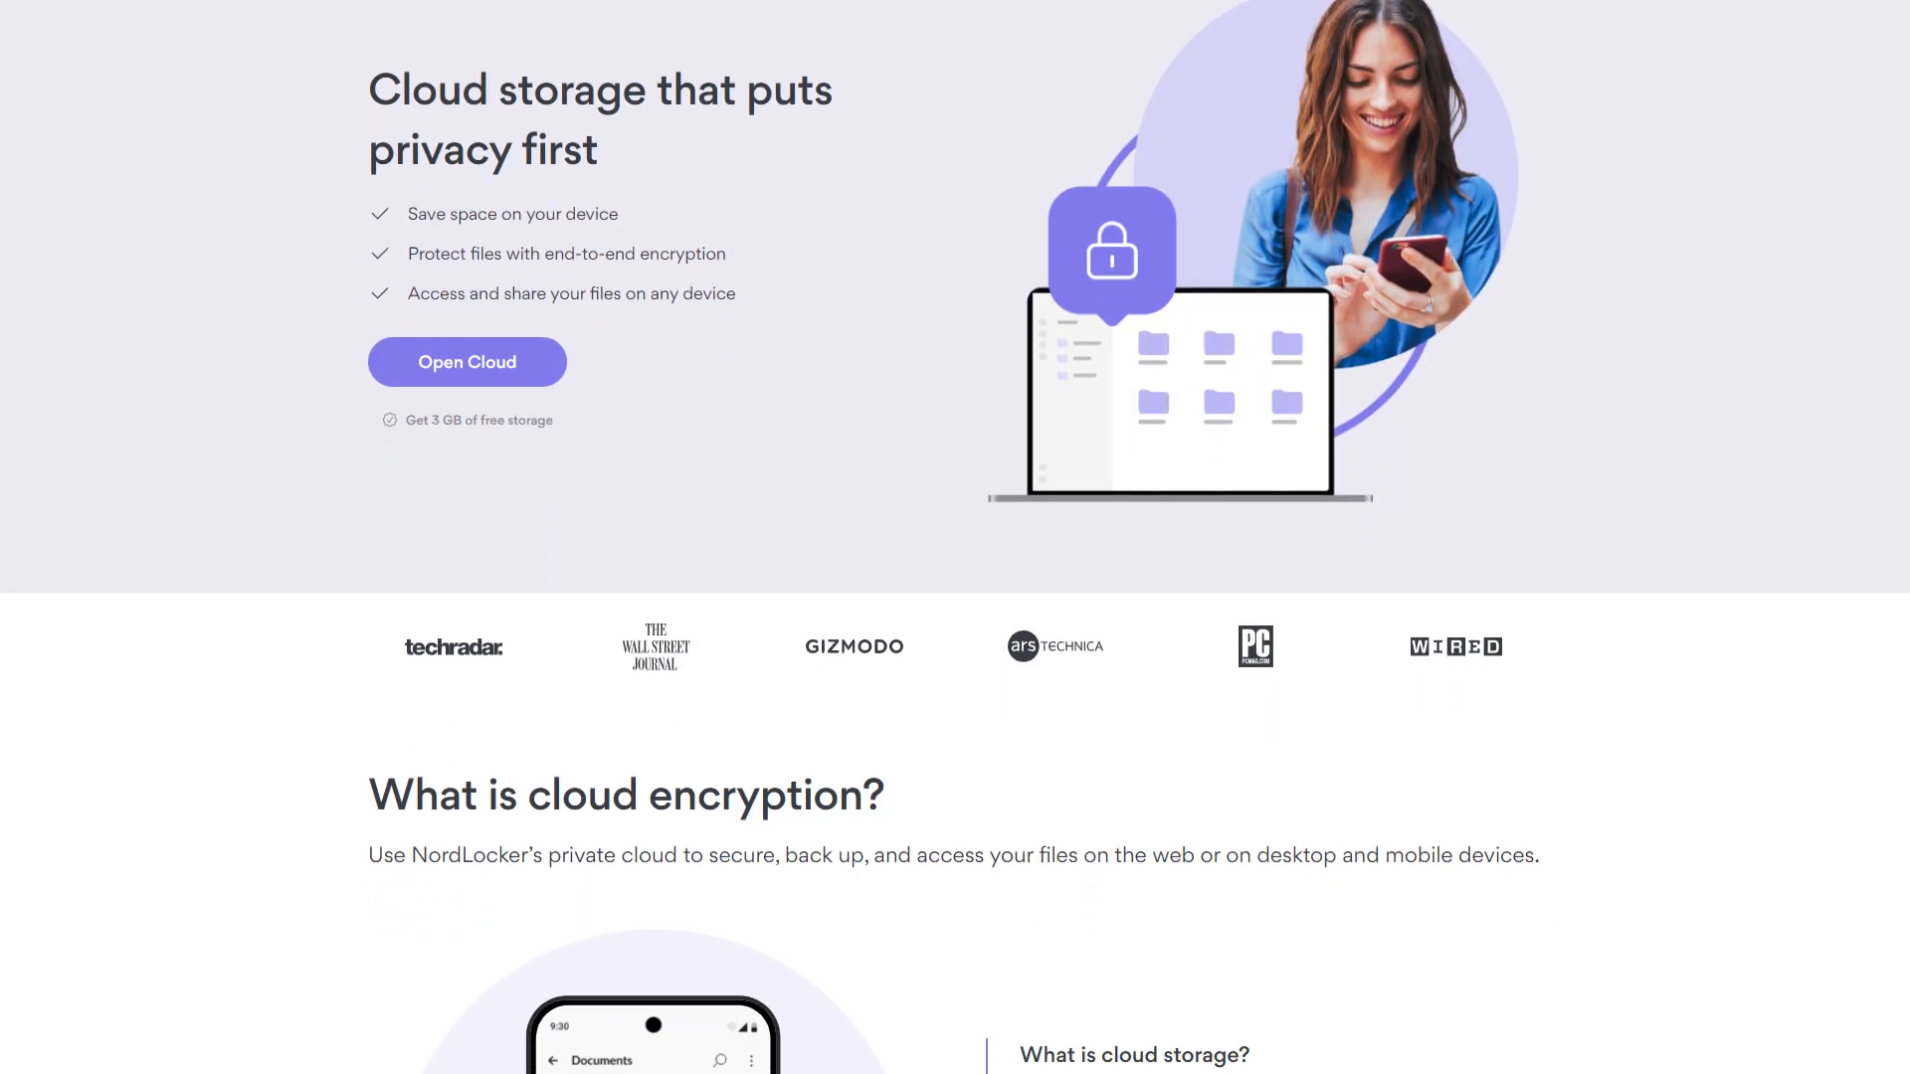
Scroll past the hero through cloud encryption, supported devices and the free 3 GB plan
{"action": "scroll", "scroll_direction": "down", "scroll_amount": 3}
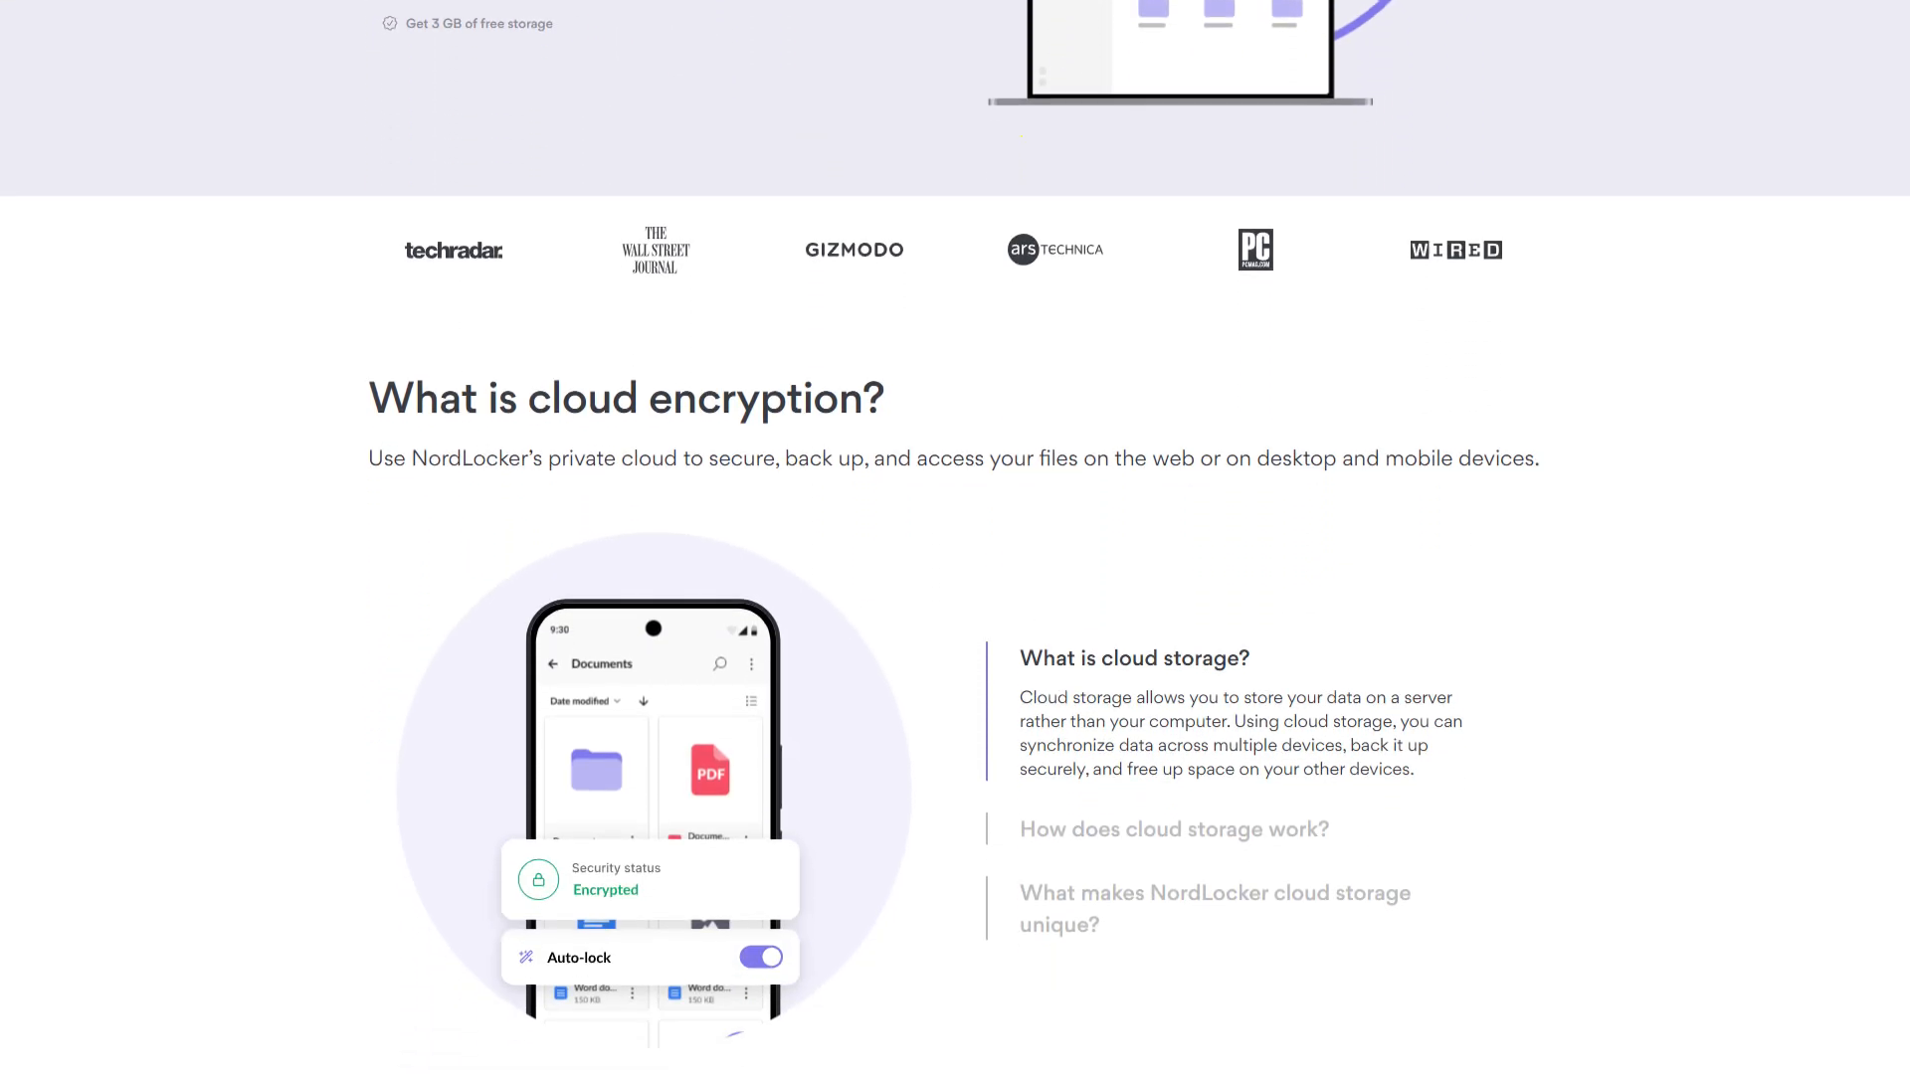
{"action": "scroll", "scroll_direction": "down", "scroll_amount": 3}
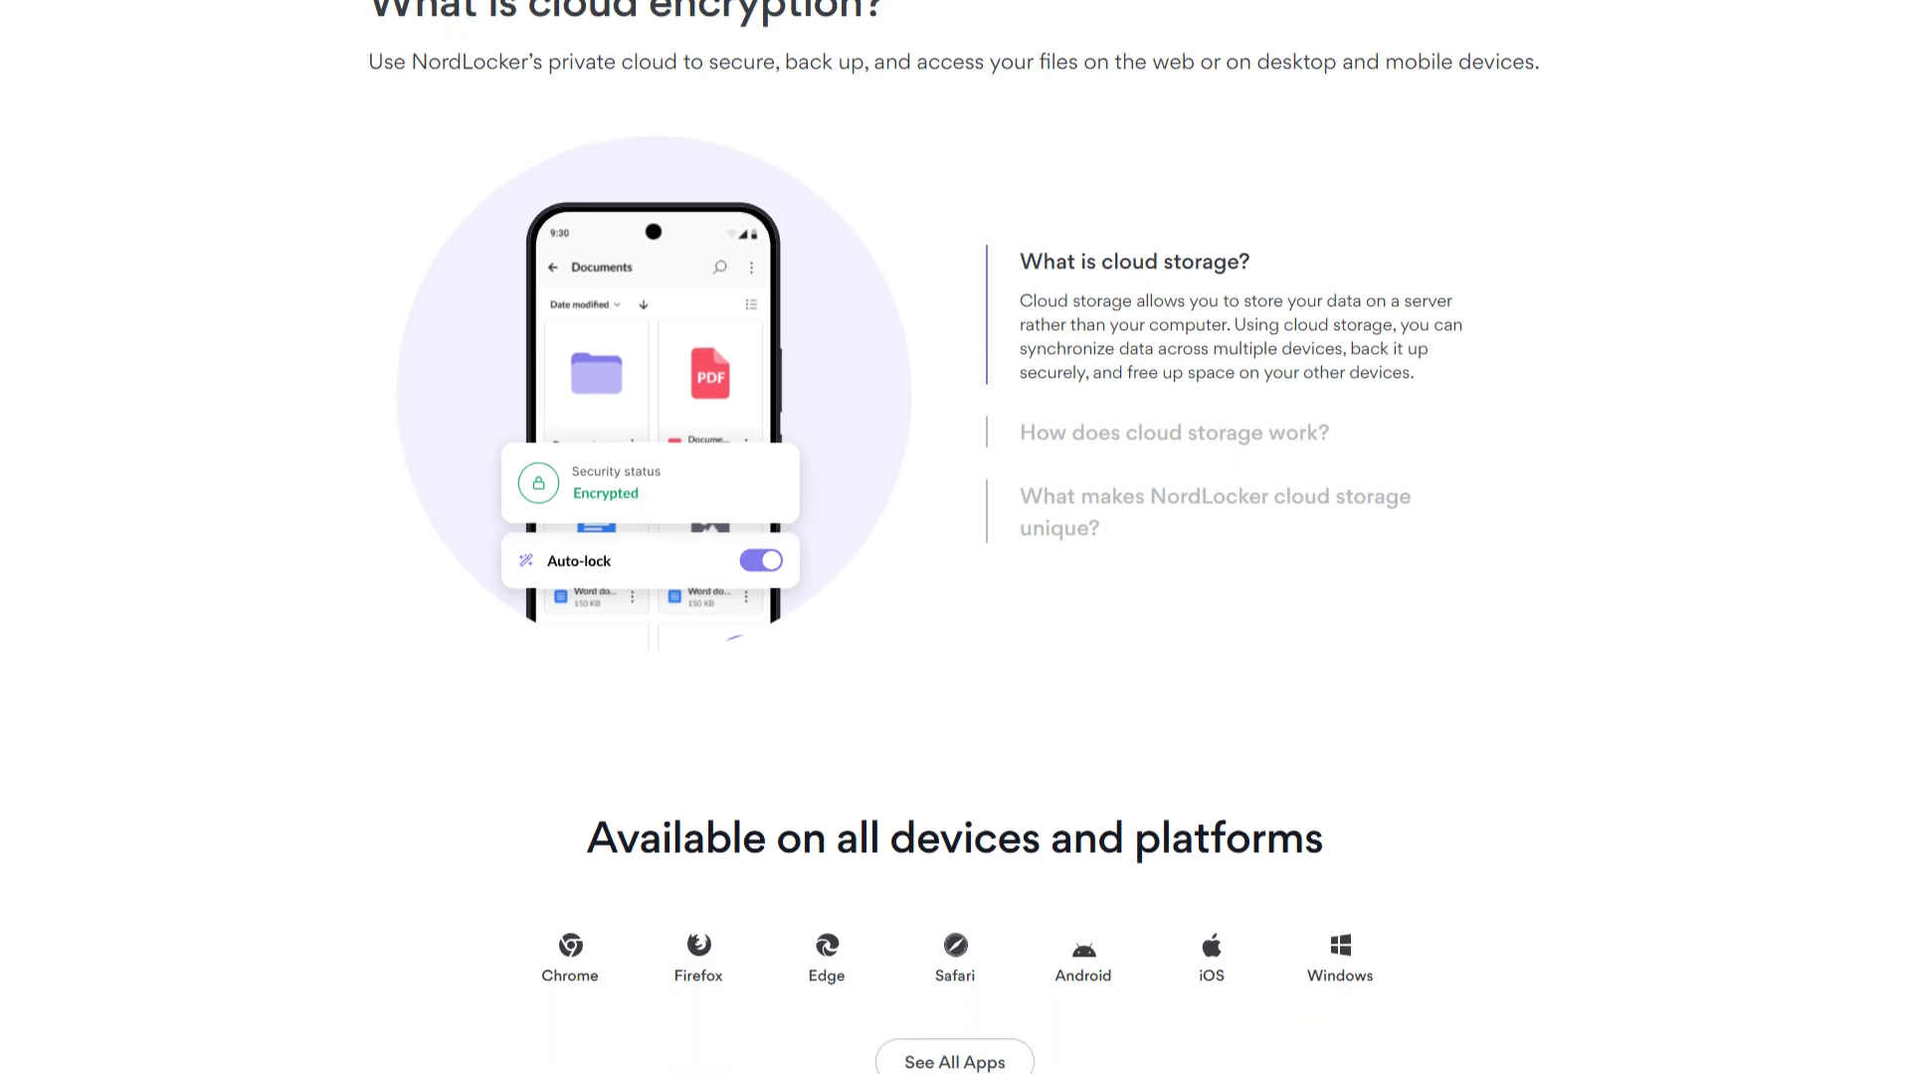
{"action": "scroll", "scroll_direction": "down", "scroll_amount": 3}
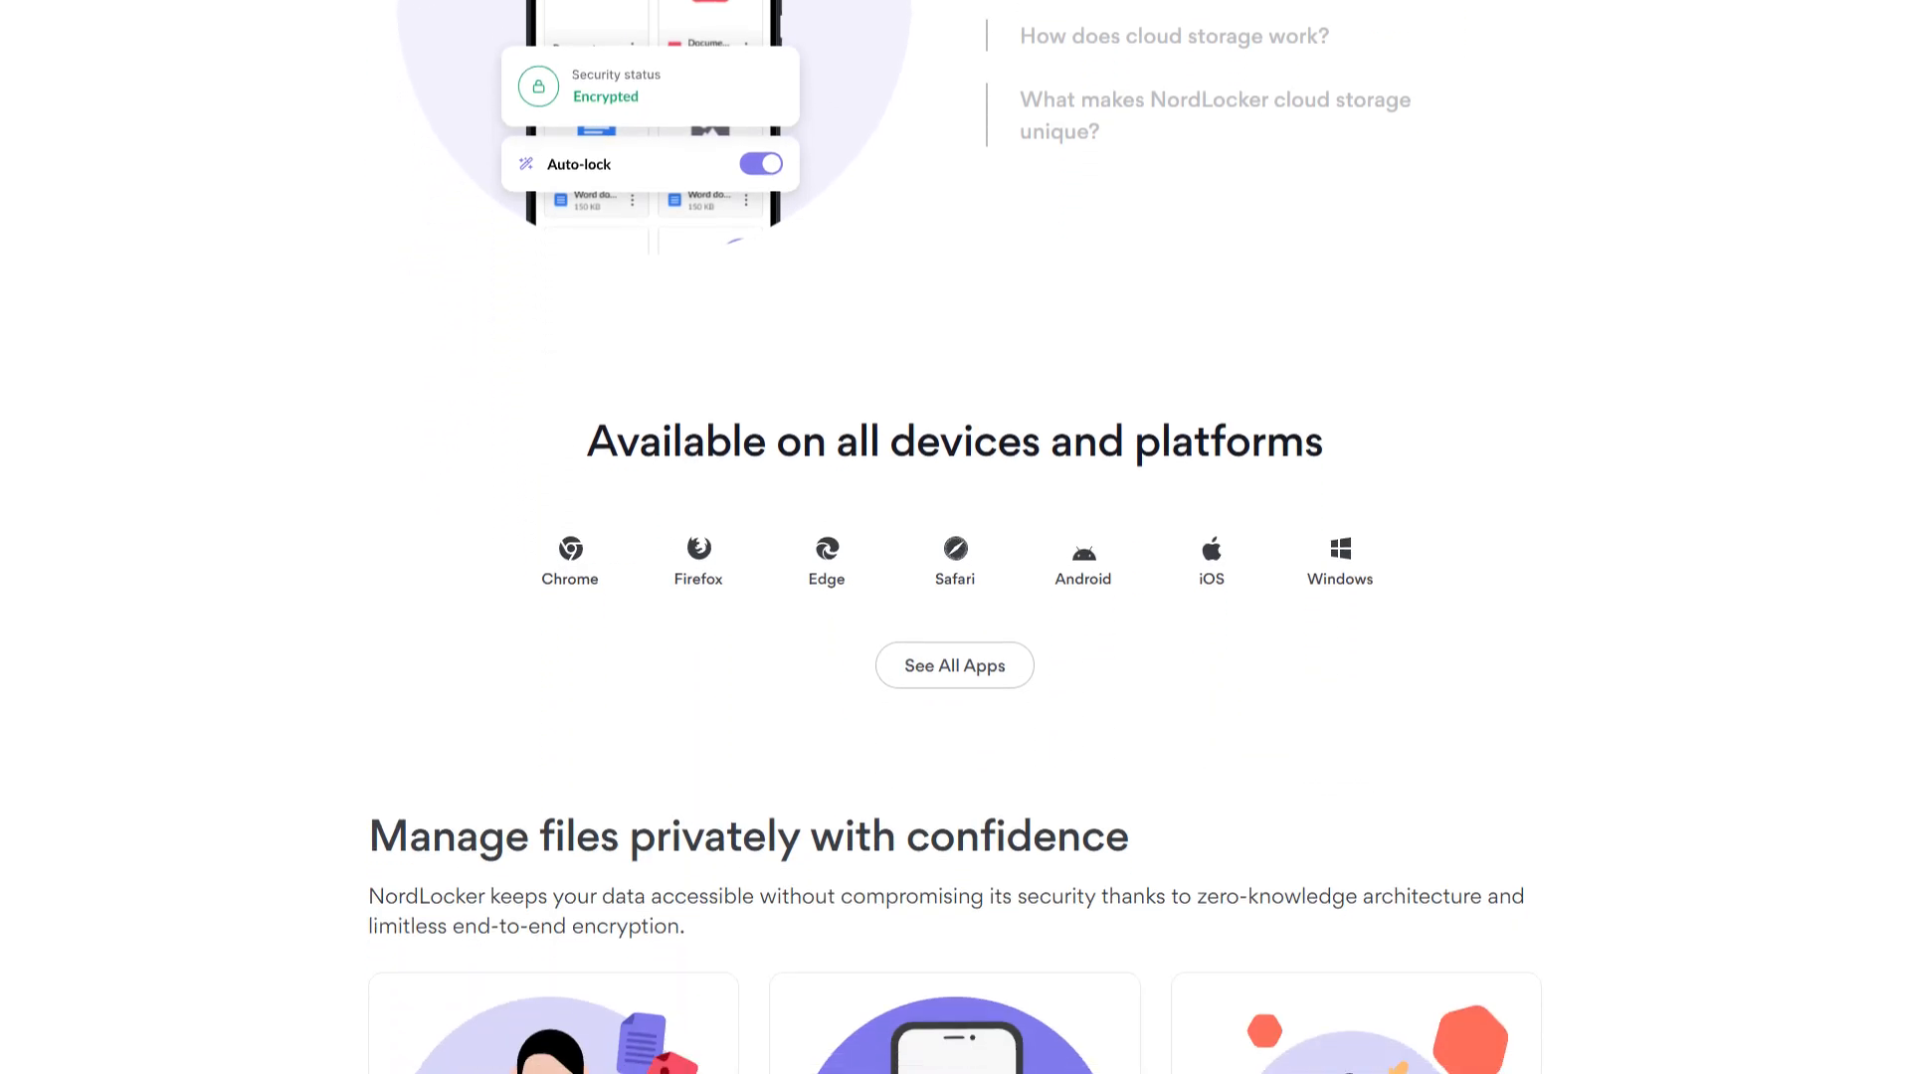
{"action": "scroll", "scroll_direction": "down", "scroll_amount": 3}
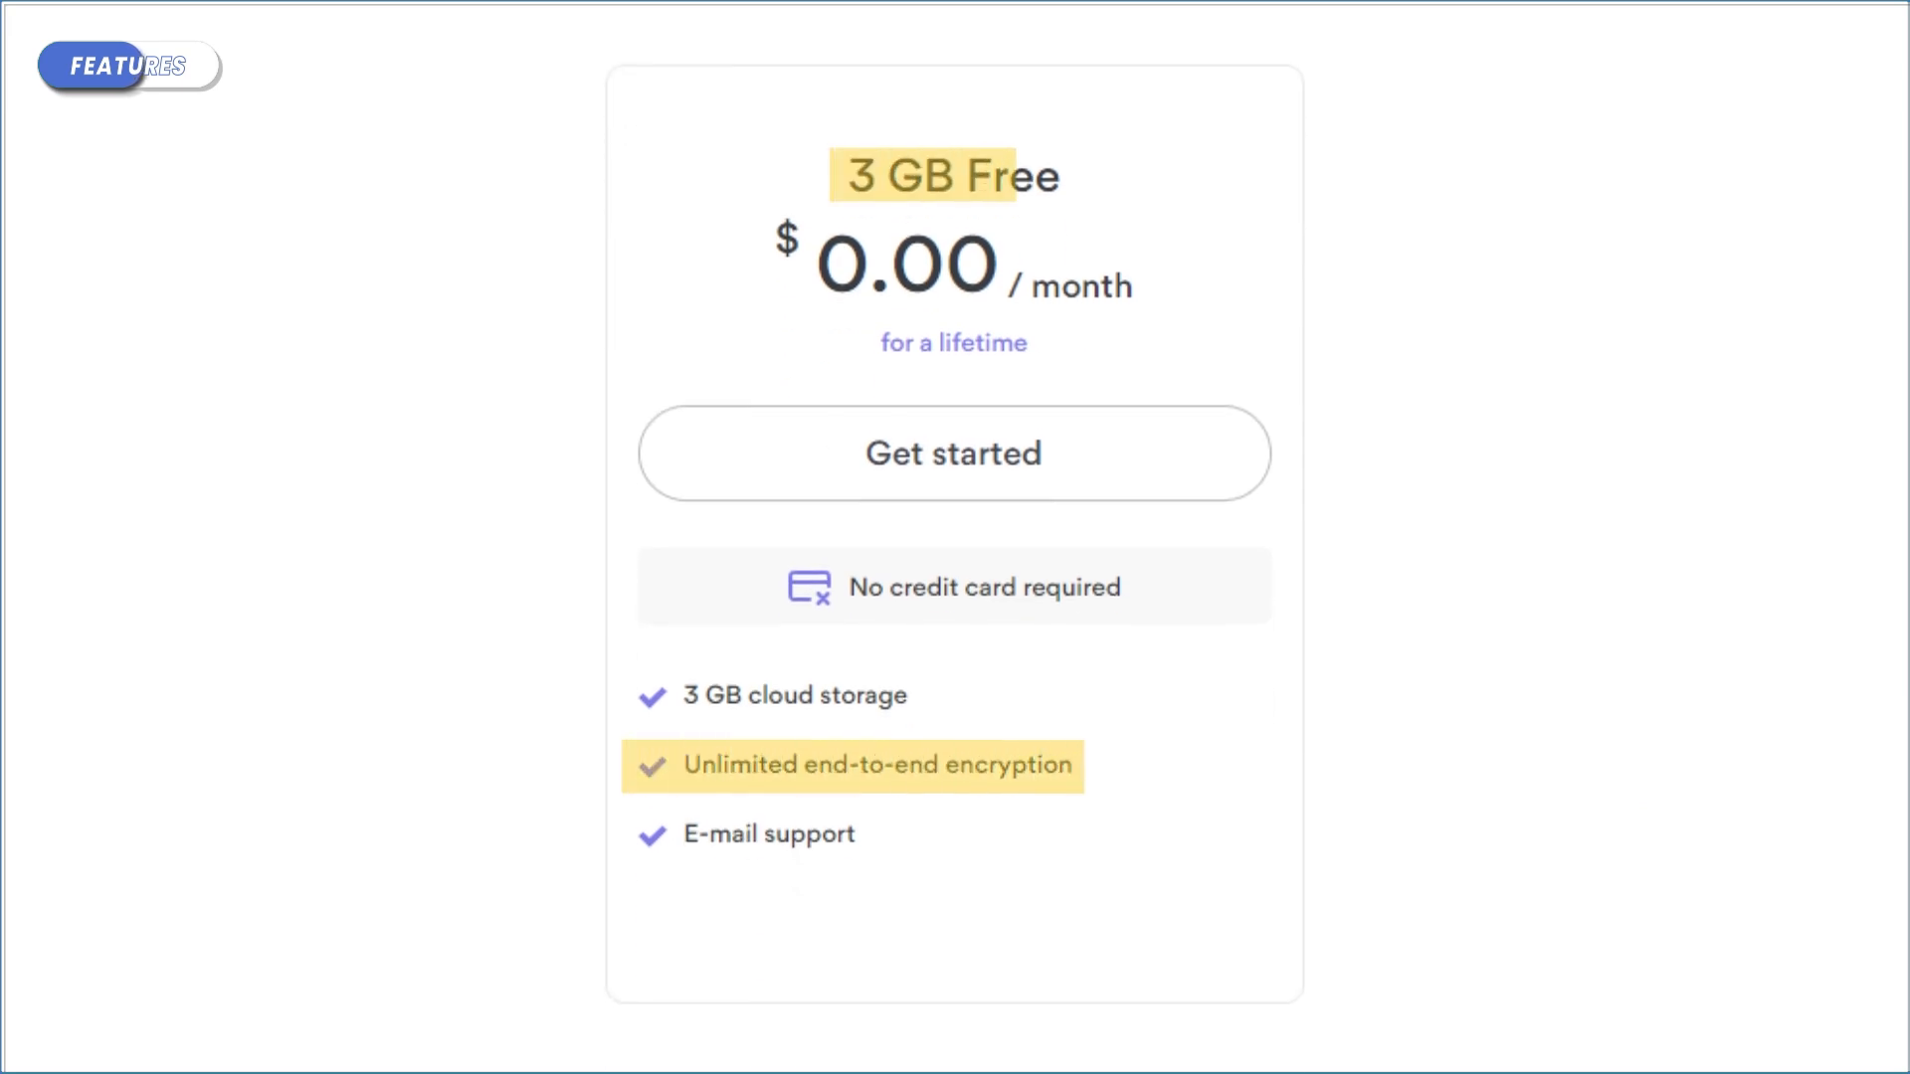
Generate a shareable access link for the Untitled folder via Manage Access
{"action": "left_click", "coordinate": [954, 454]}
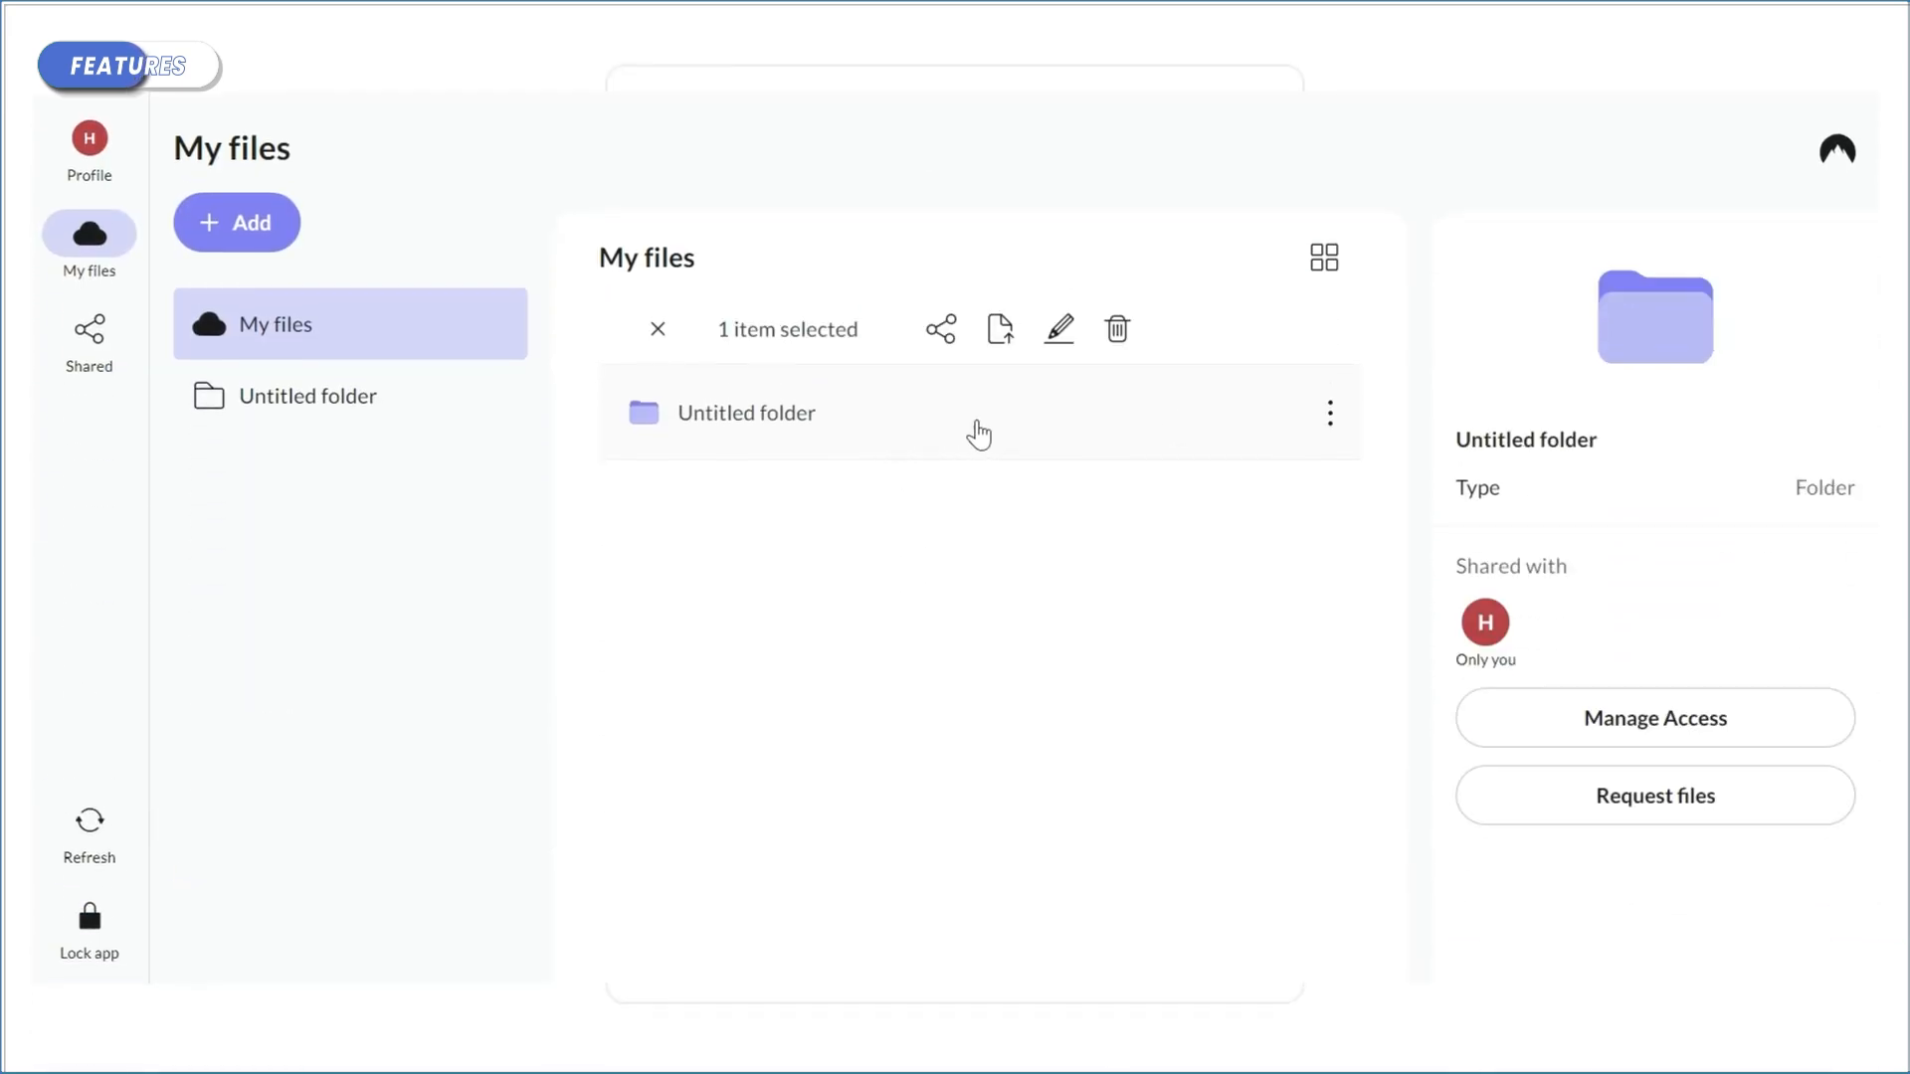
{"action": "left_click", "coordinate": [939, 329]}
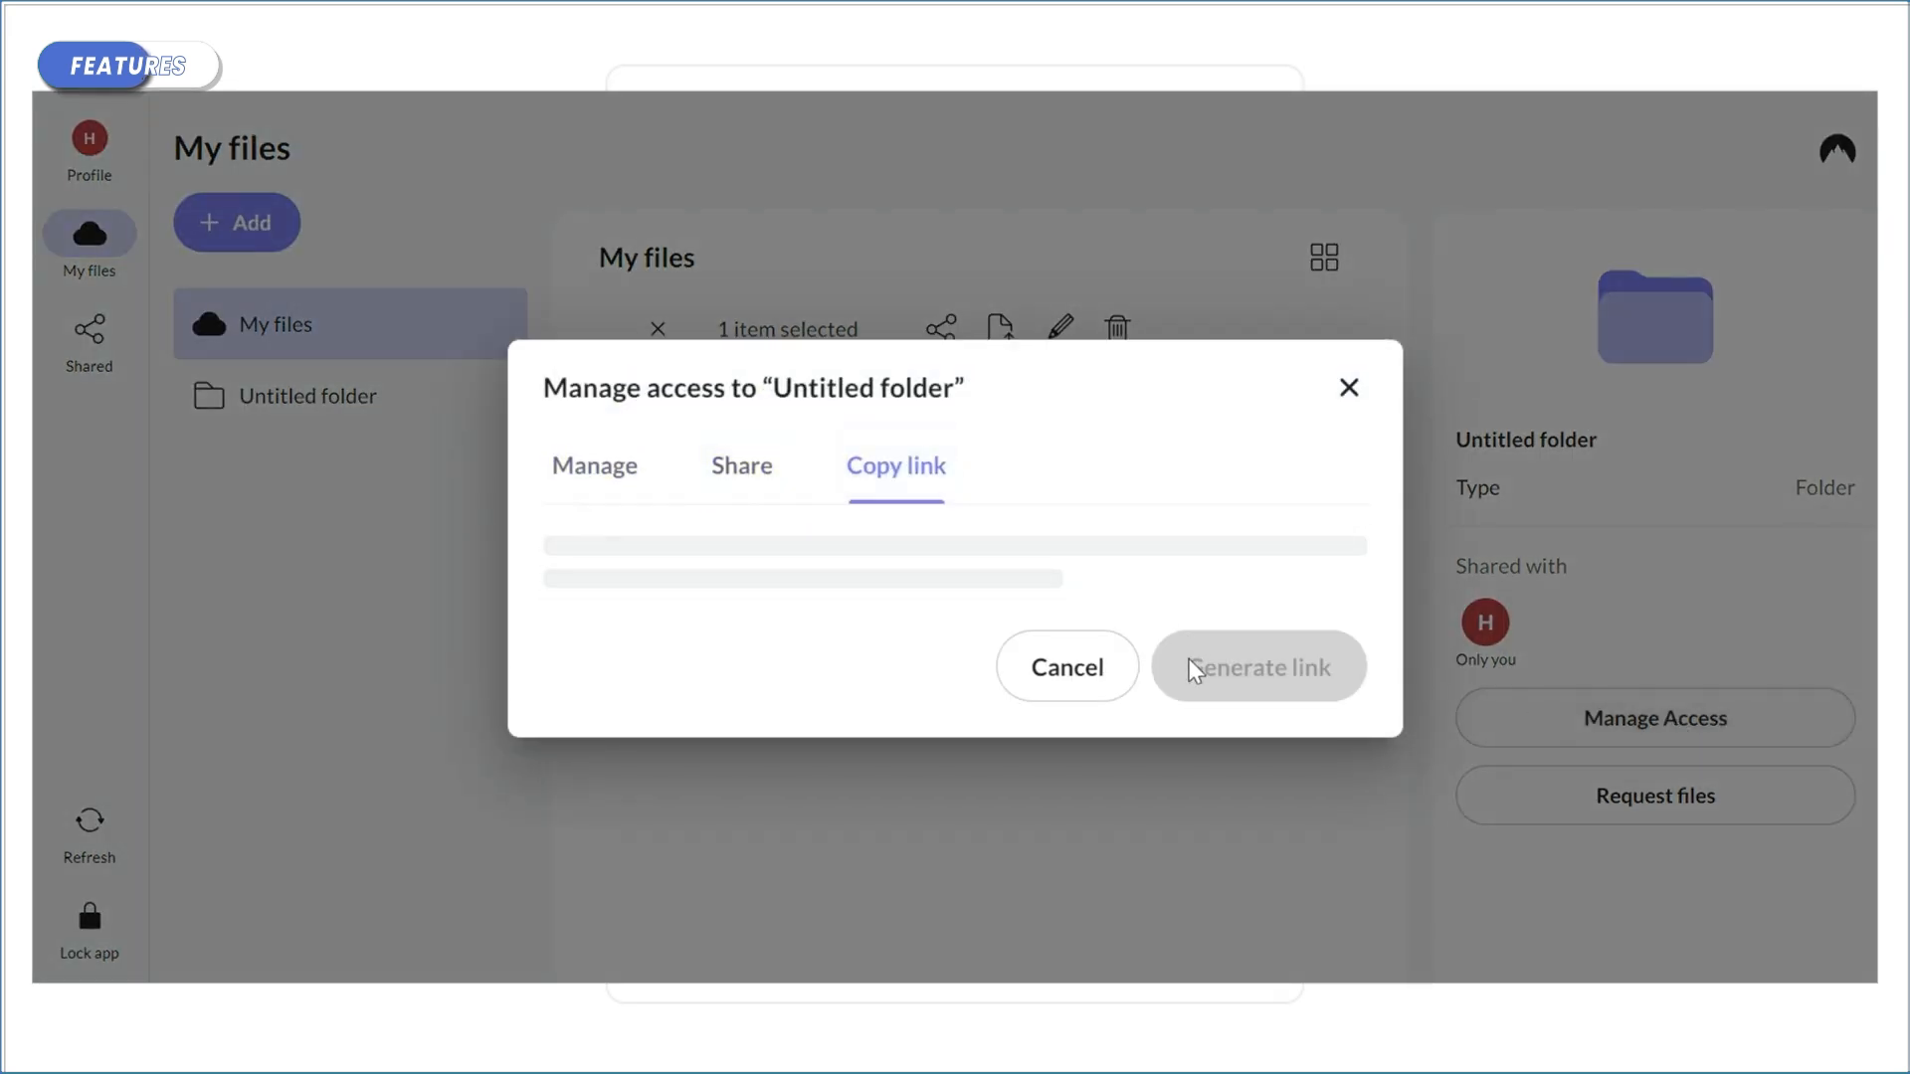
{"action": "left_click", "coordinate": [1256, 667]}
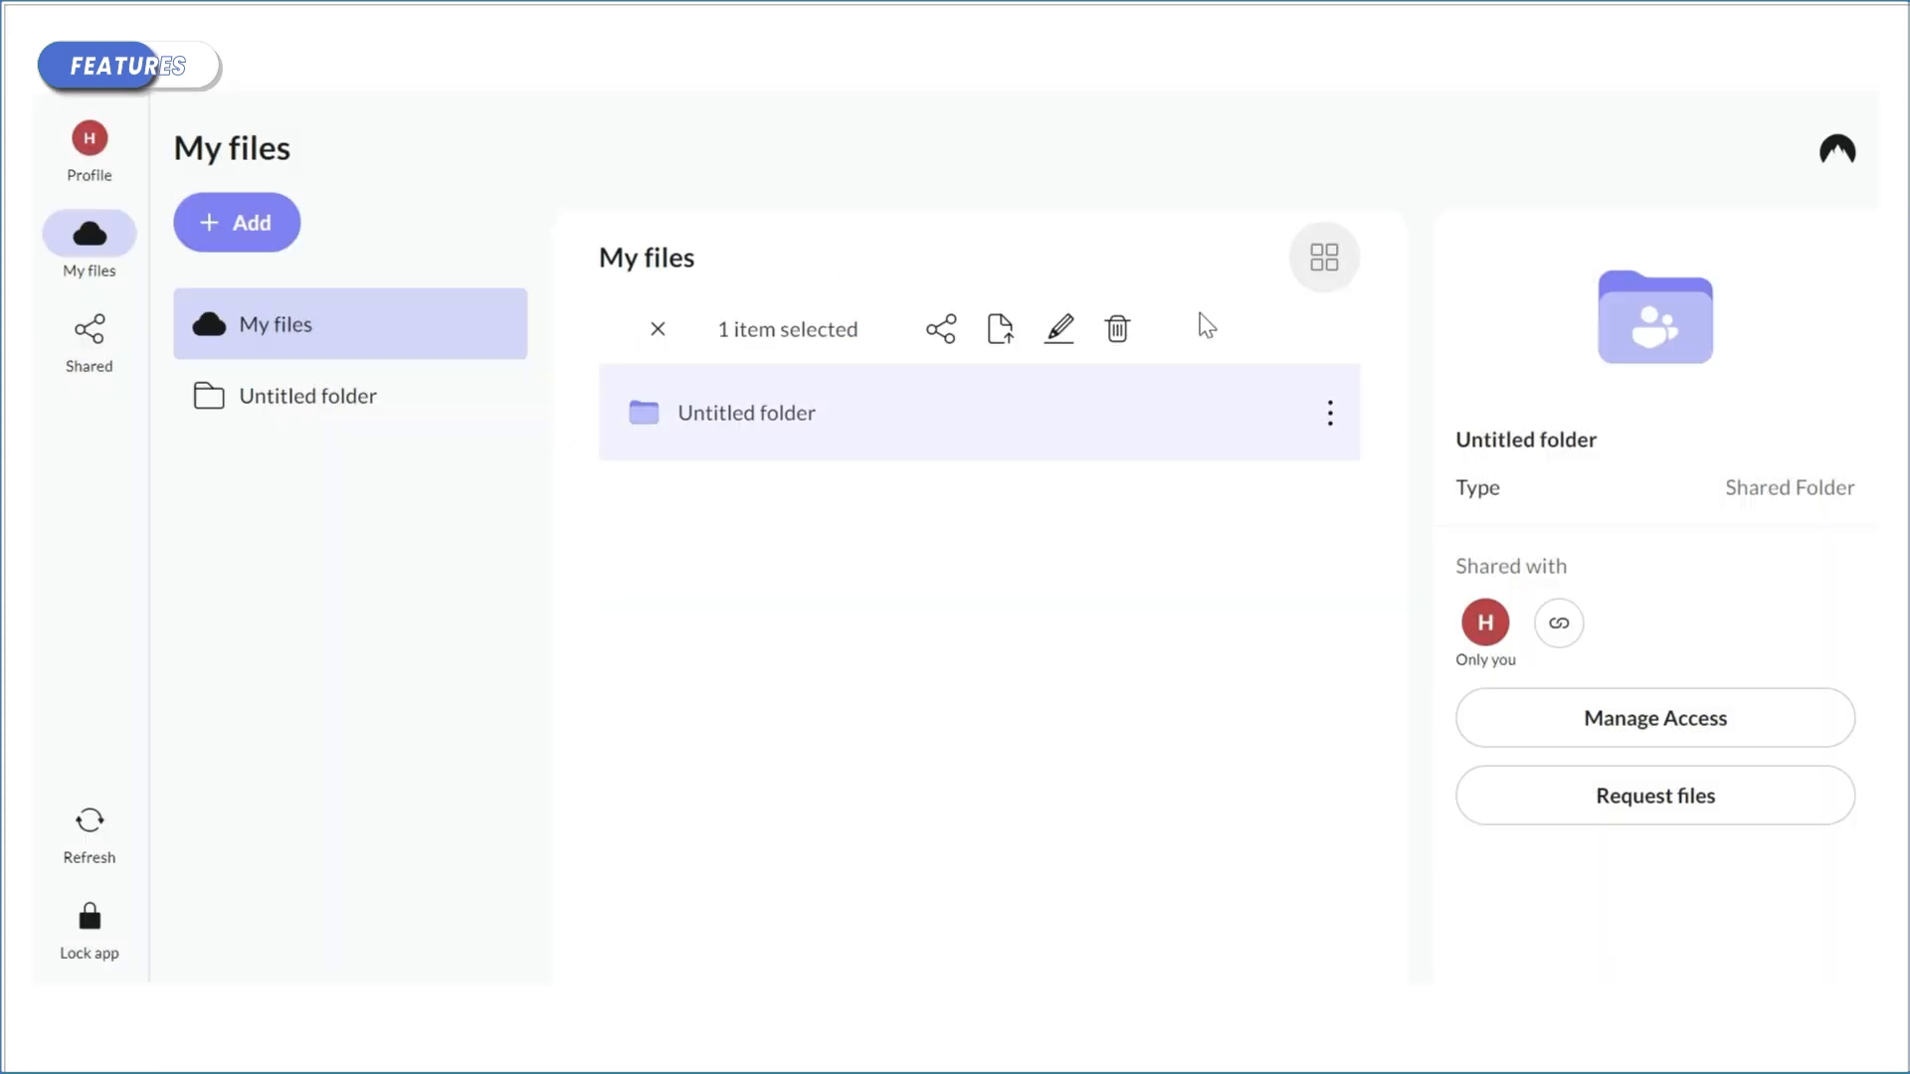
{"action": "left_click", "coordinate": [87, 335]}
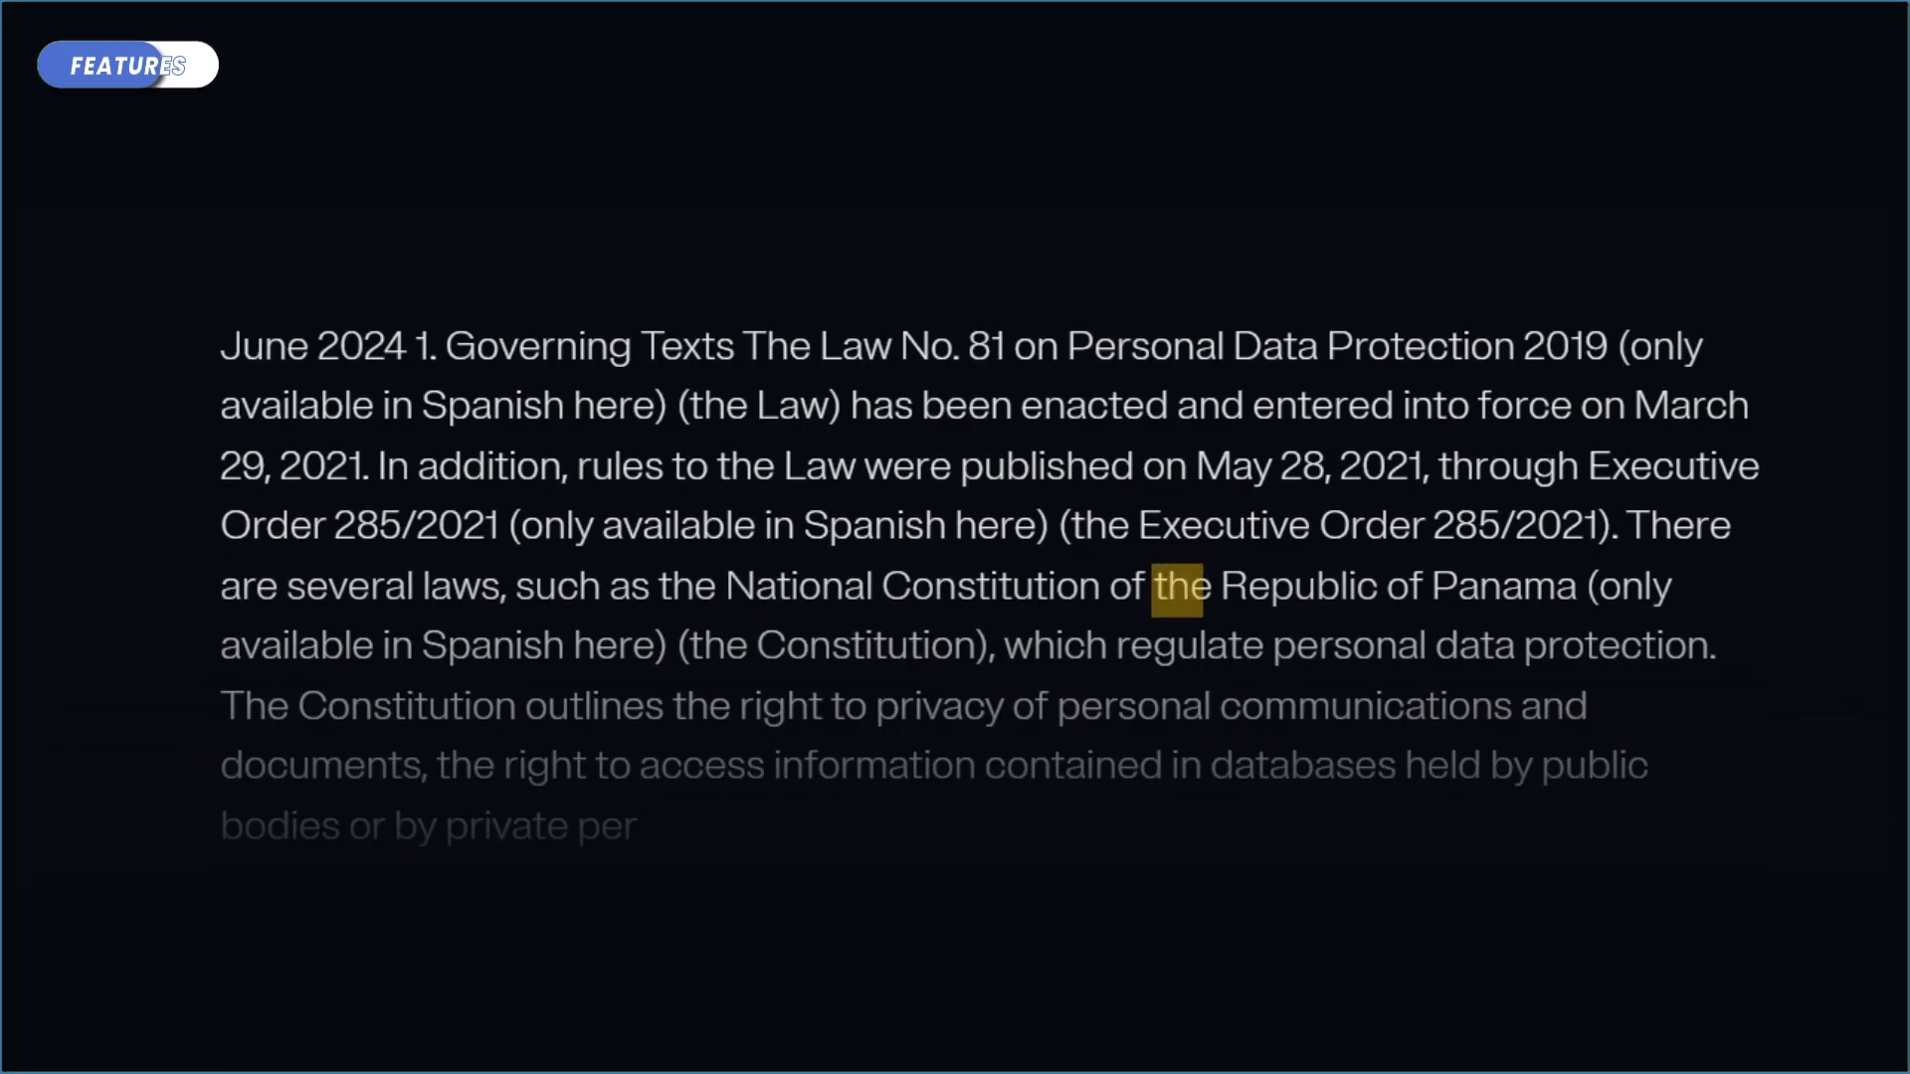
Drag a .docx file into Test_Folder so it uploads beside the Screenshots folder
{"action": "left_click_drag", "start_coordinate": [1174, 585], "coordinate": [1571, 585]}
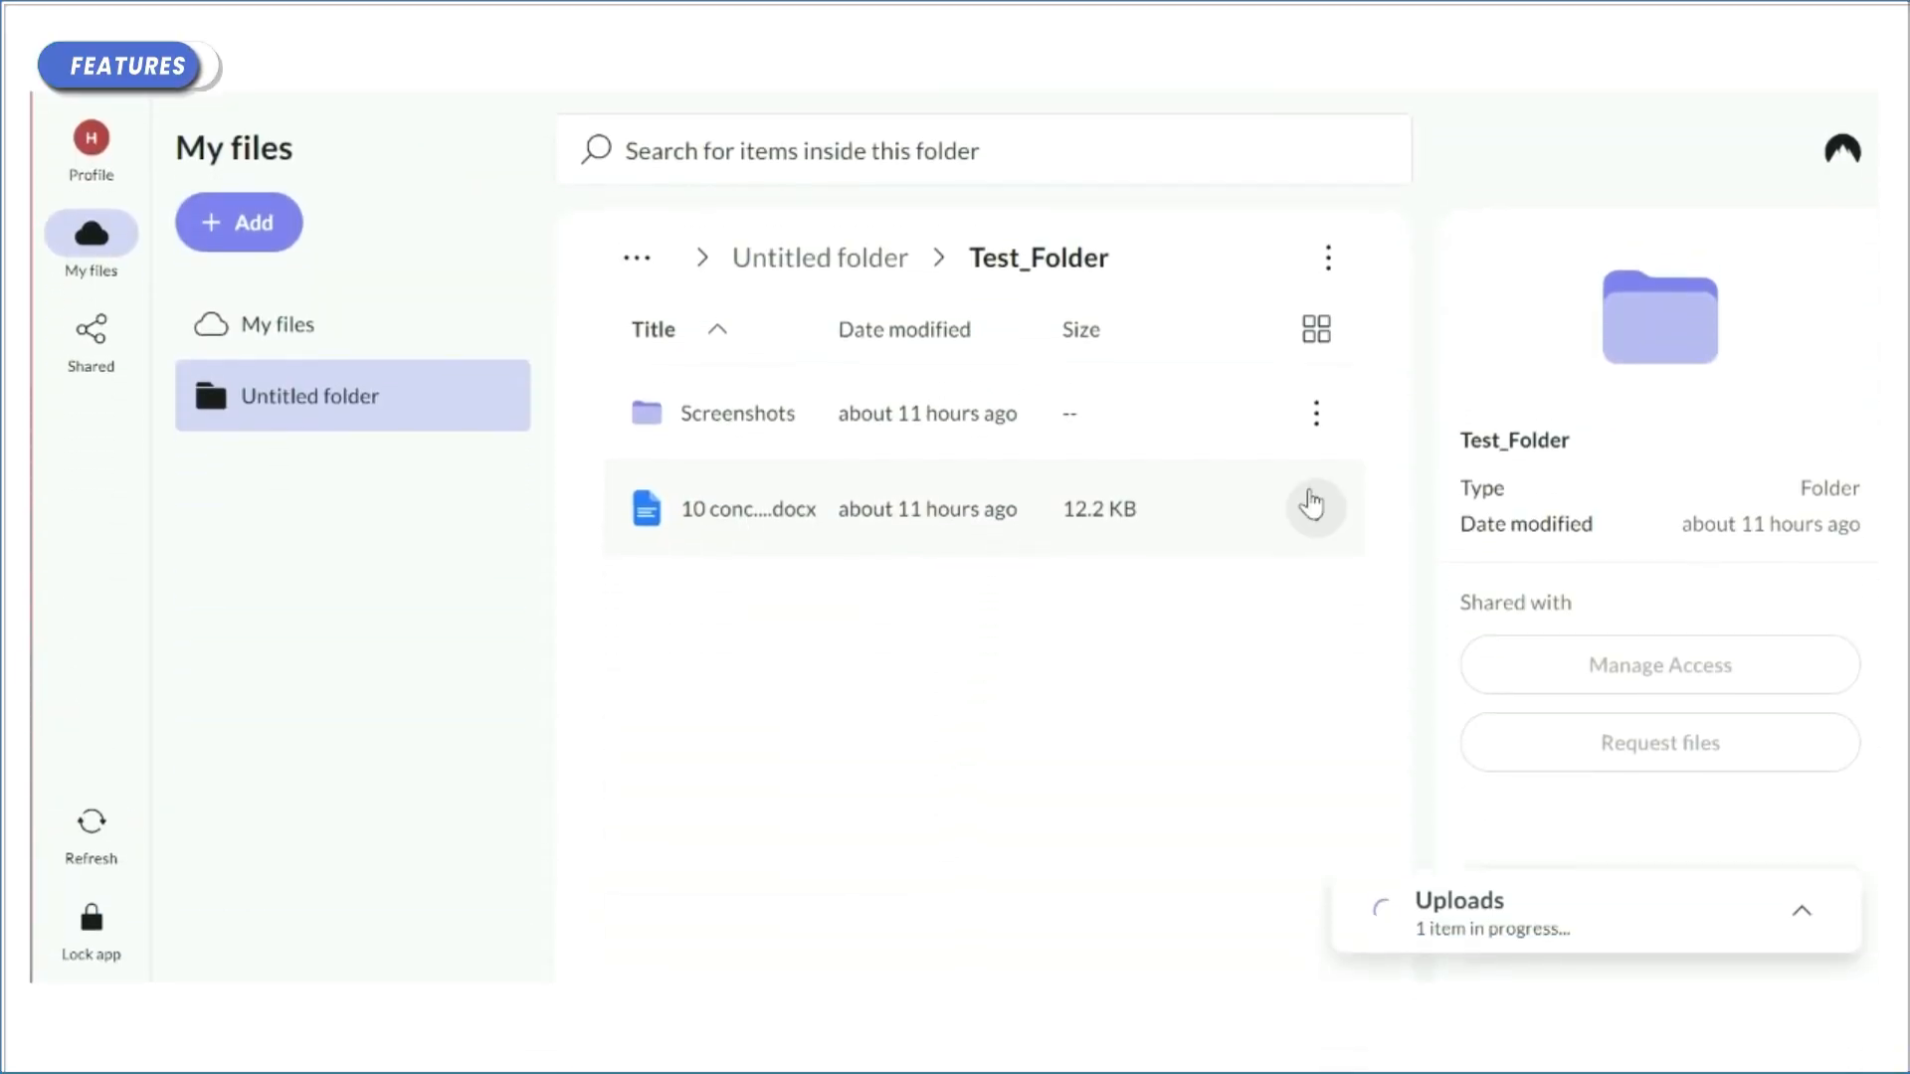
{"action": "left_click", "coordinate": [1314, 508]}
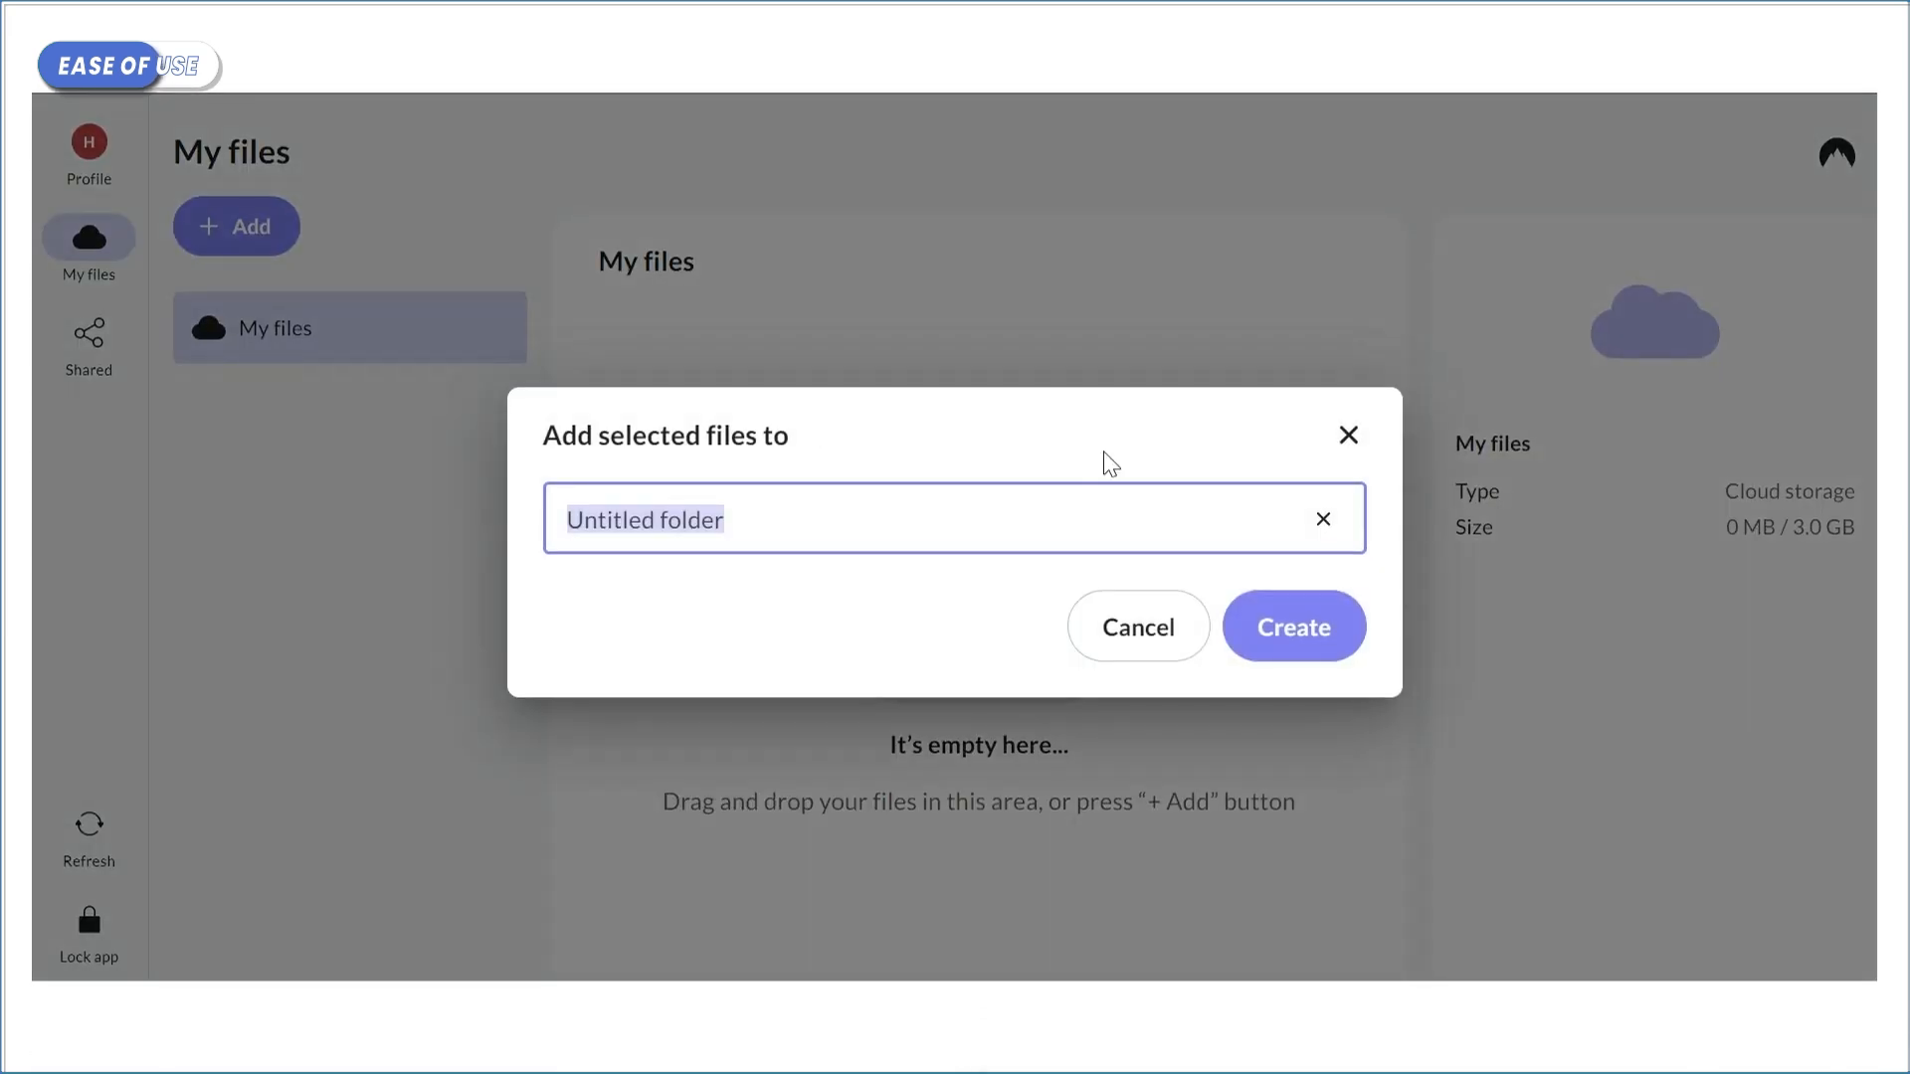
Create the folder, go to the Windows app page and continue sign-in with Google
{"action": "left_click", "coordinate": [1293, 626]}
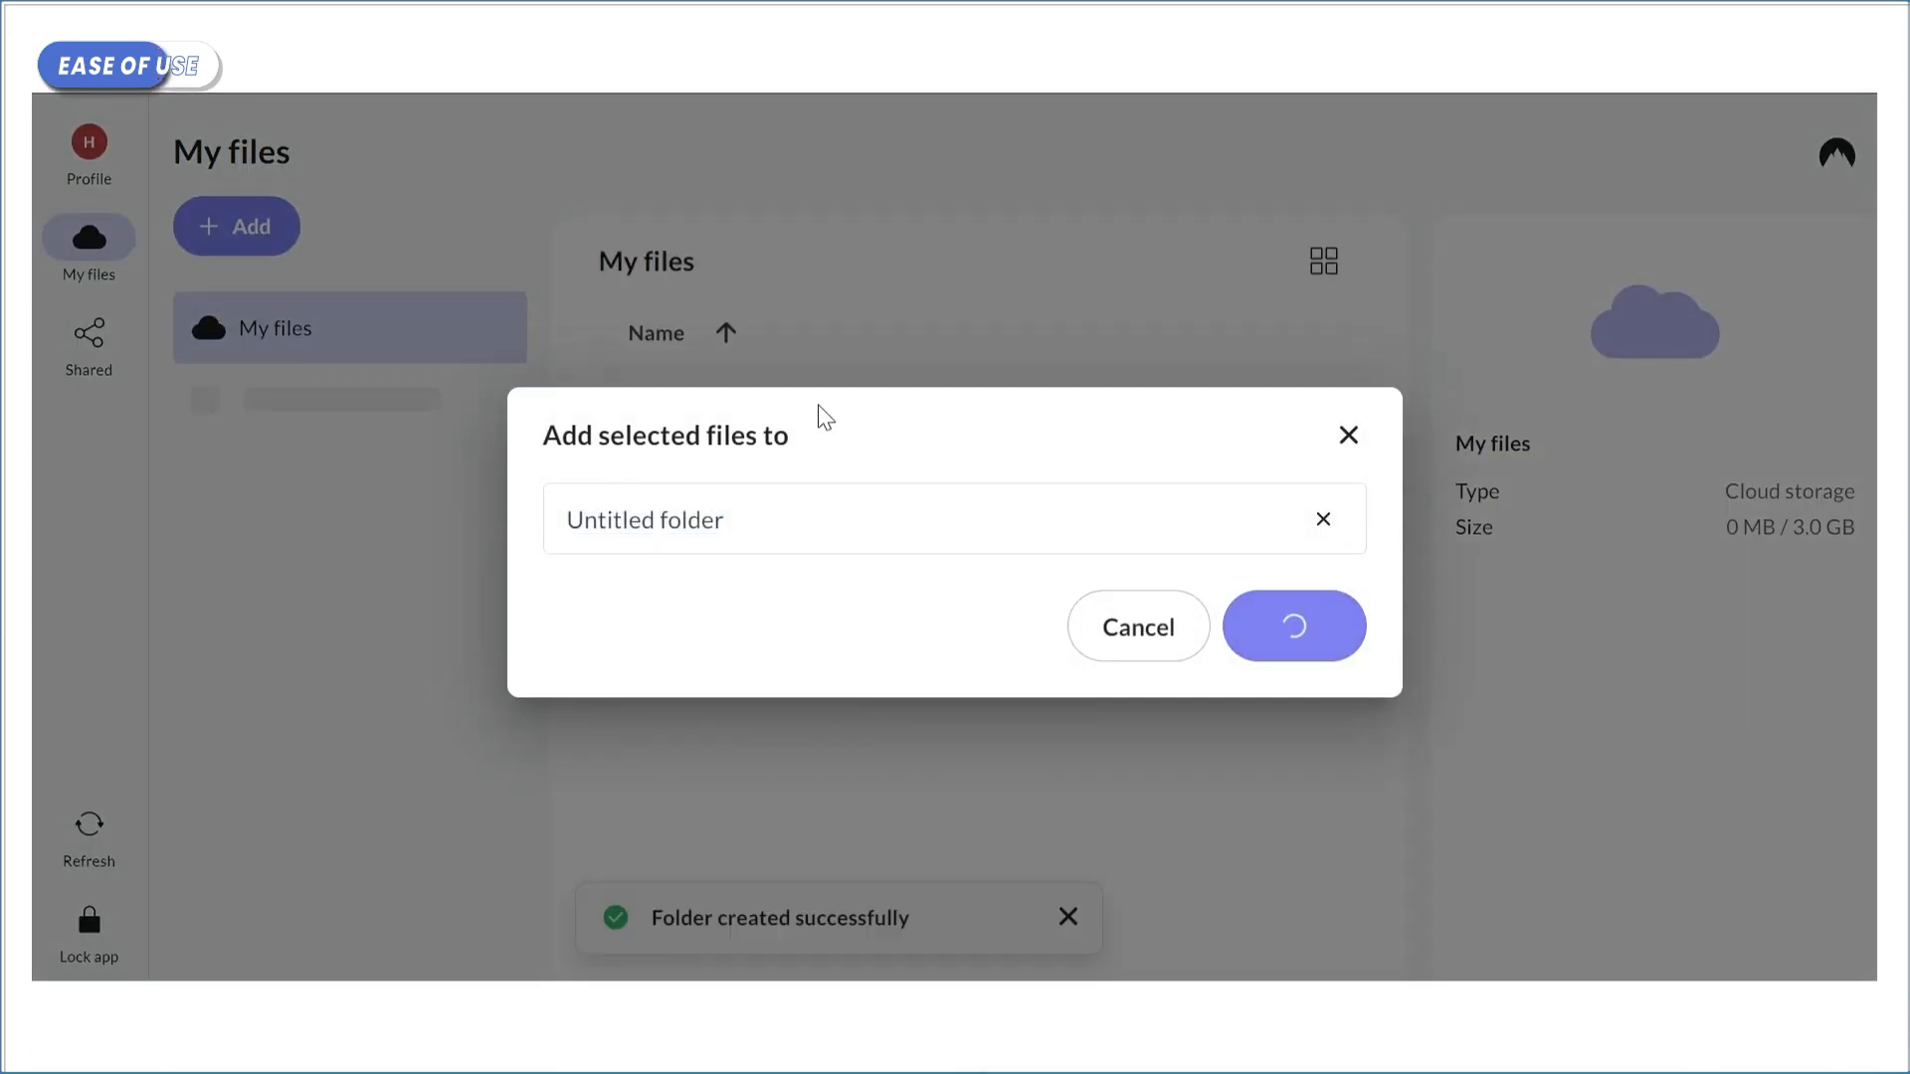
{"action": "left_click", "coordinate": [1293, 625]}
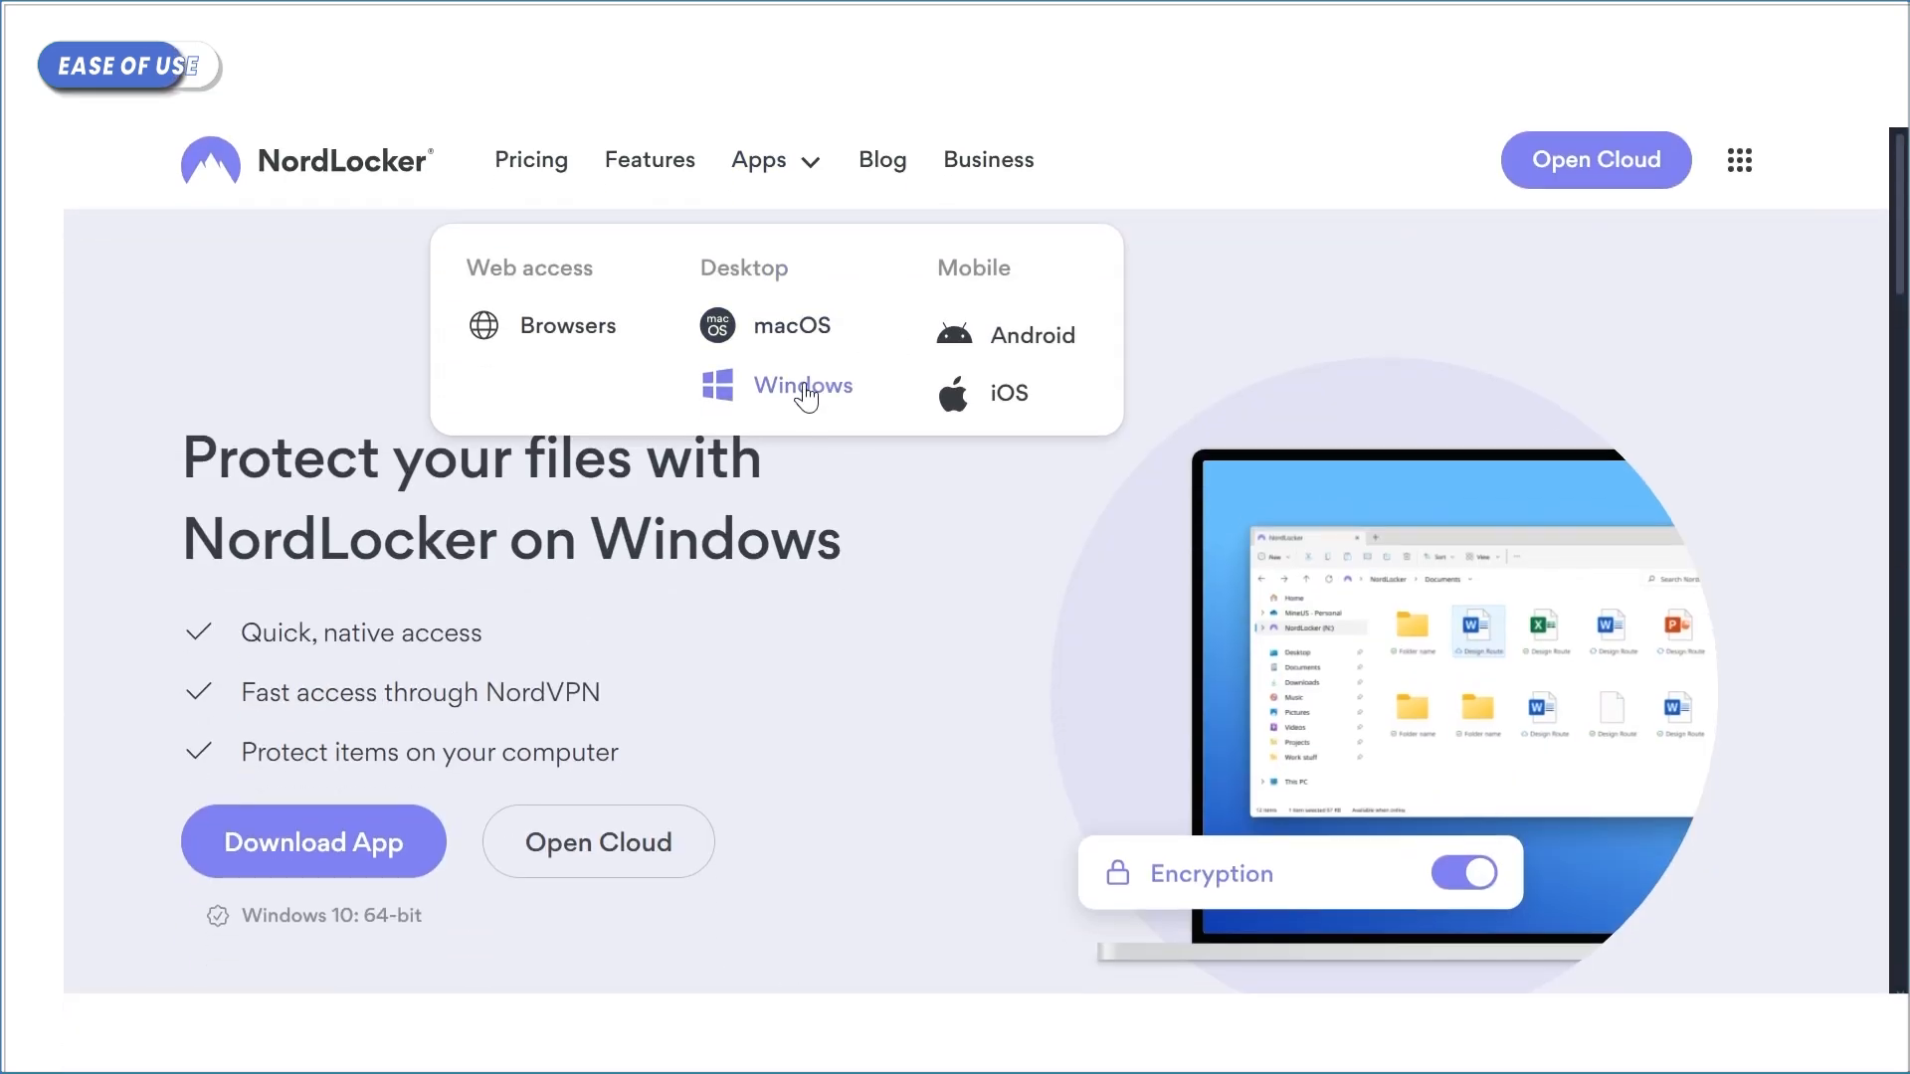
{"action": "left_click", "coordinate": [1595, 159]}
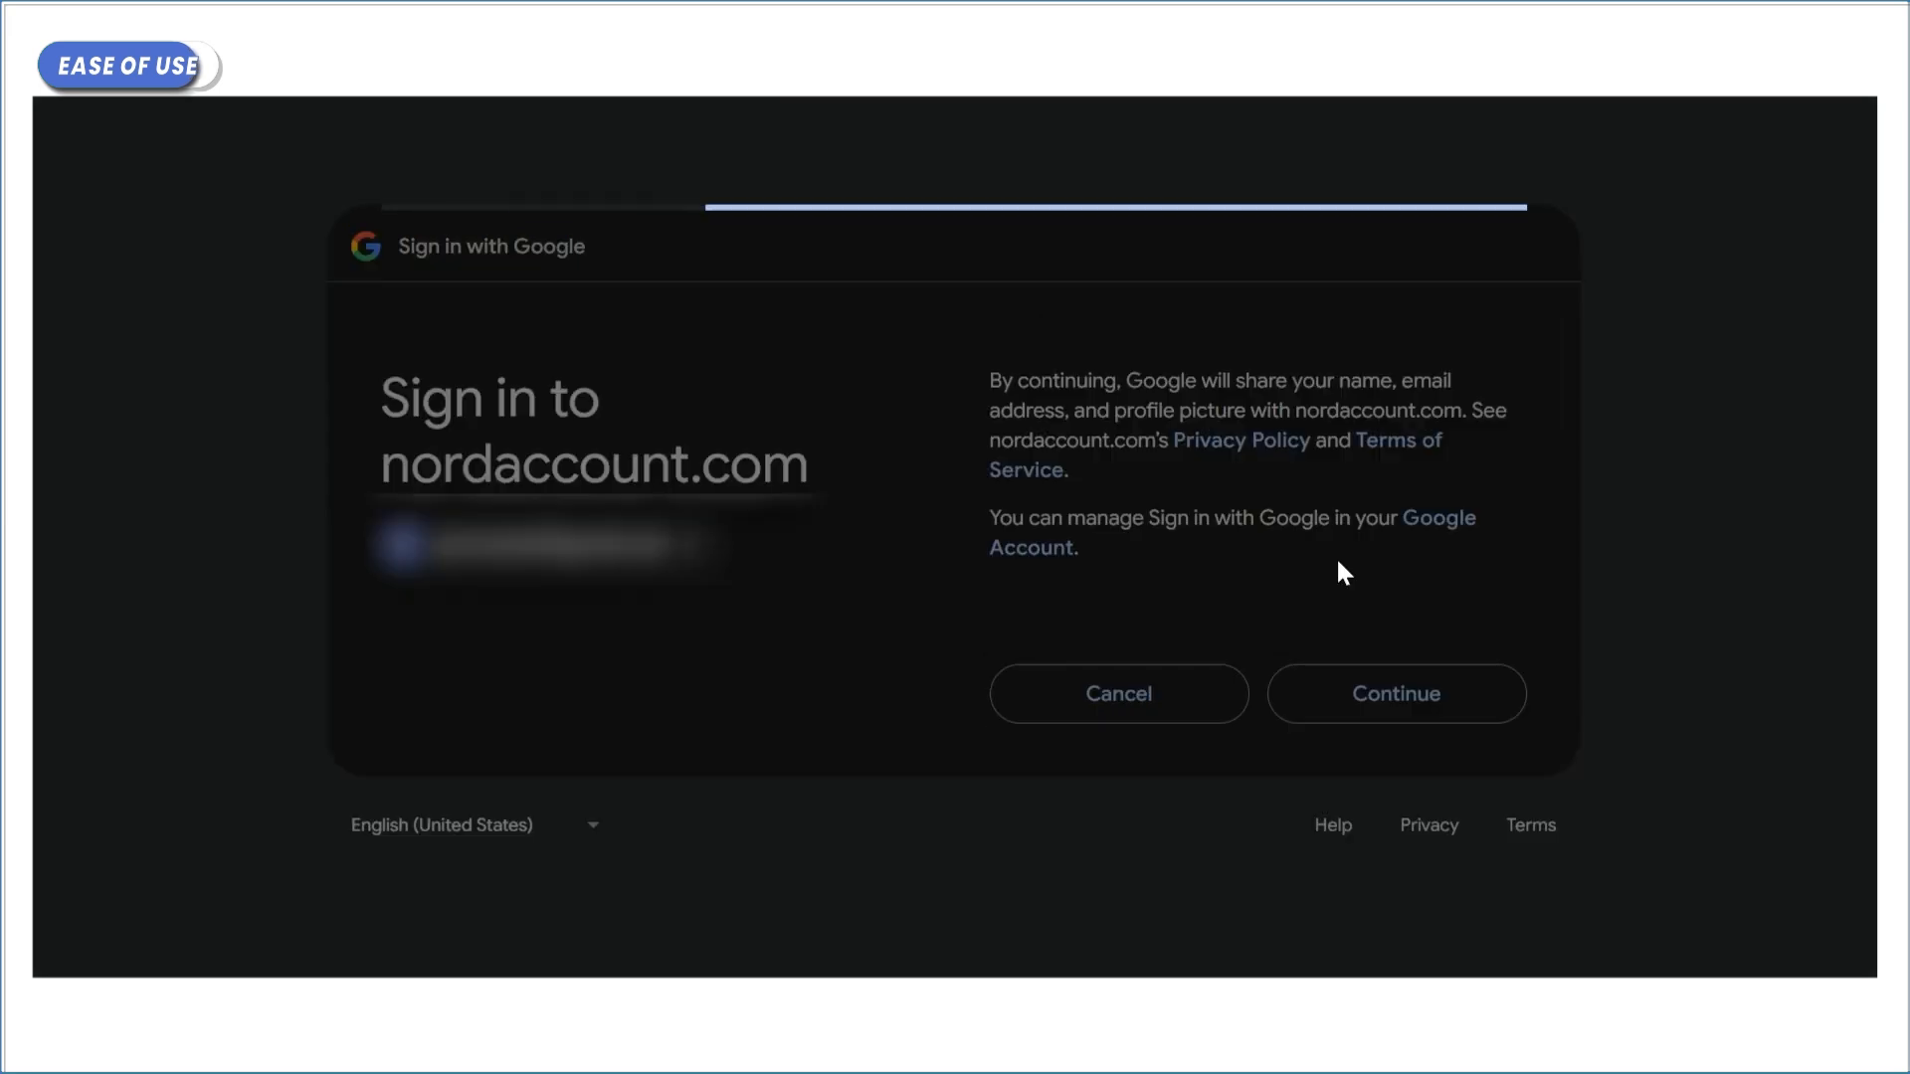
{"action": "left_click", "coordinate": [1396, 694]}
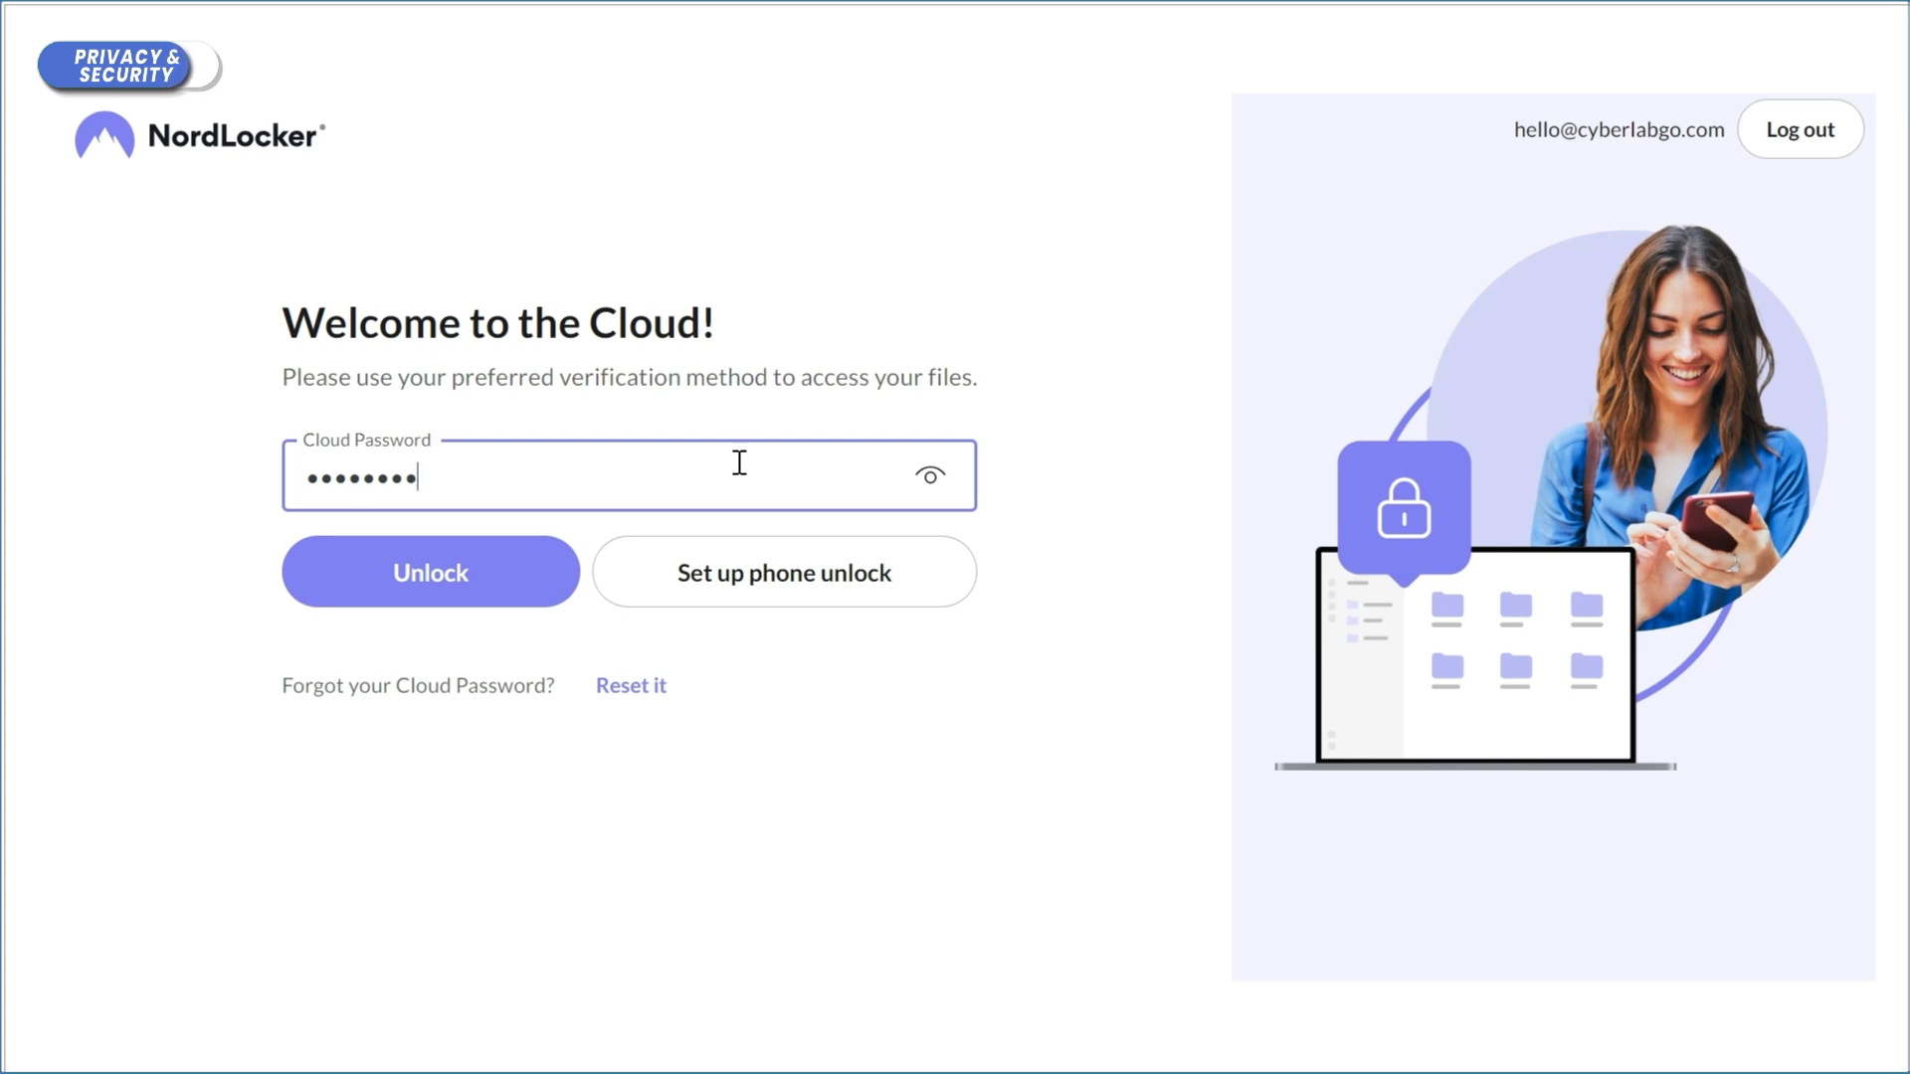
Unlock the cloud and start uploading the 99 MB Test_Folder into the Test folder
{"action": "left_click", "coordinate": [428, 571]}
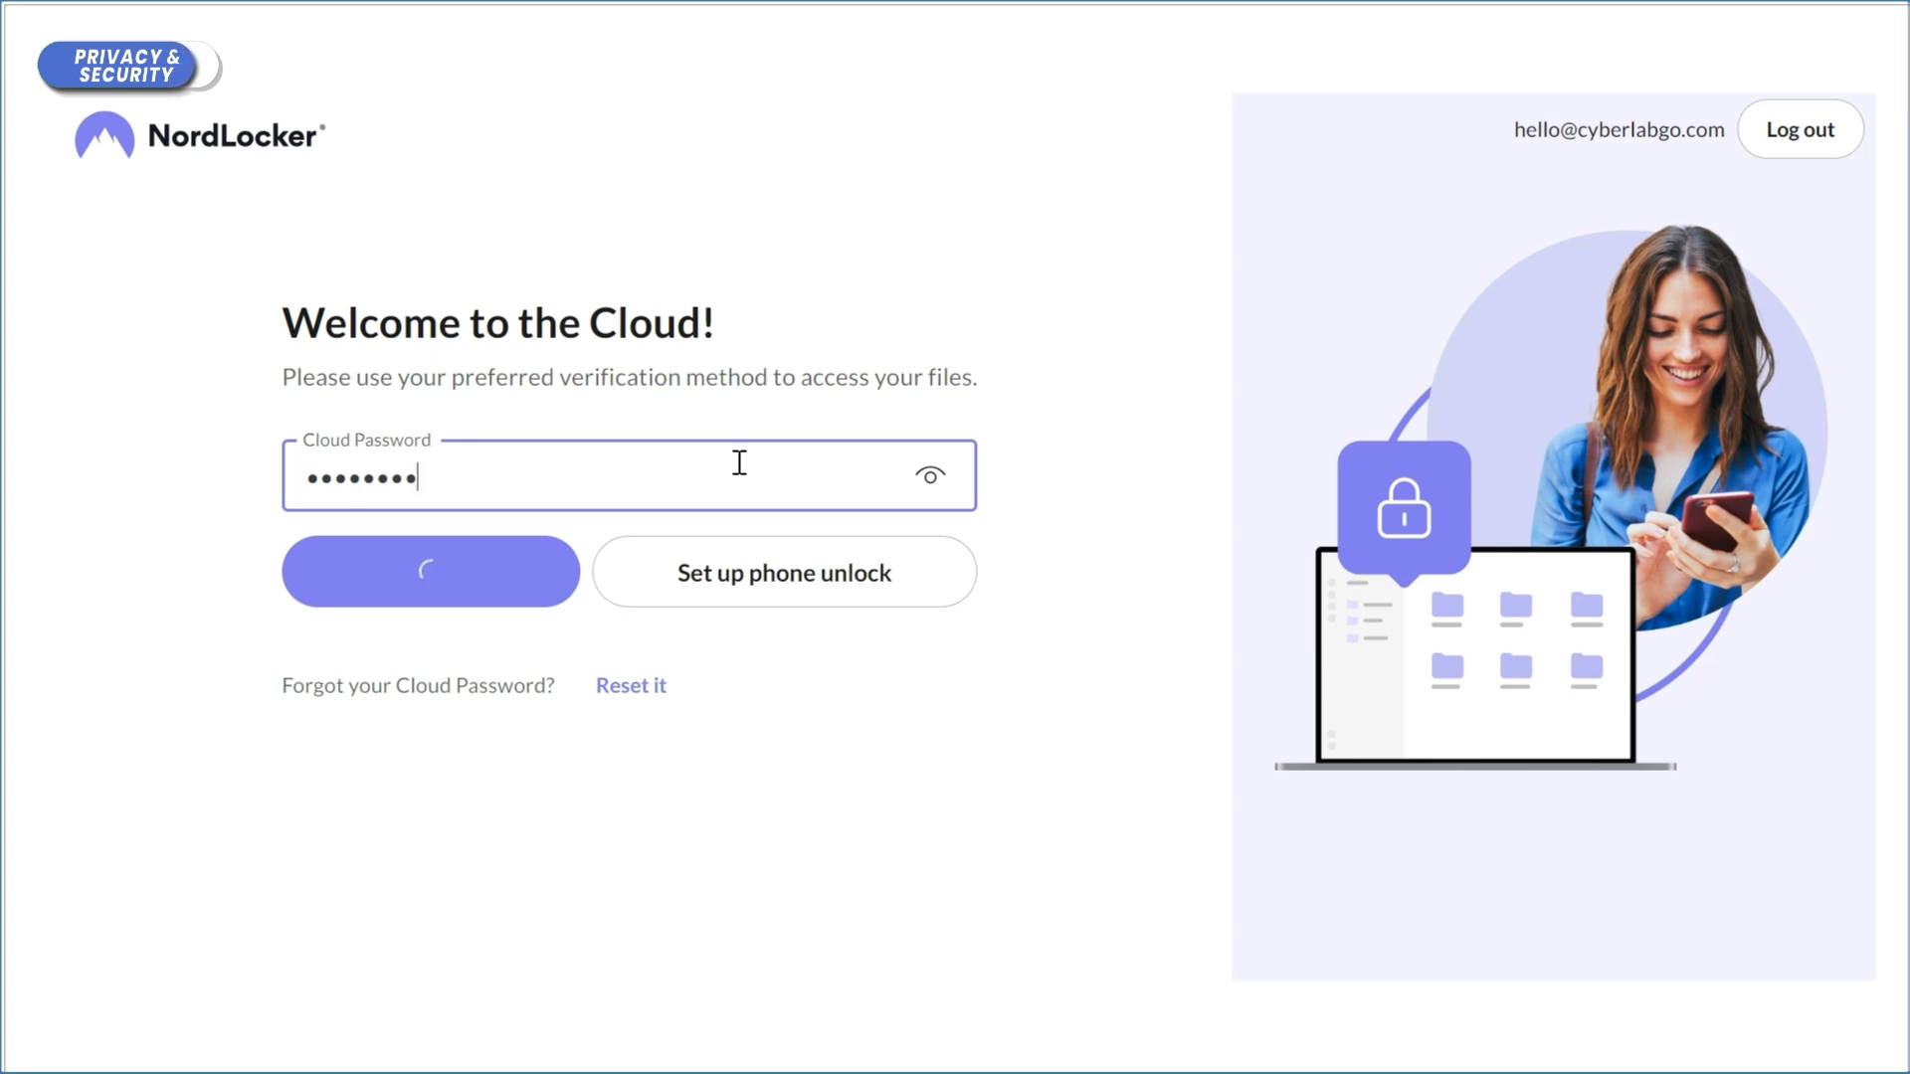
{"action": "left_click", "coordinate": [430, 571]}
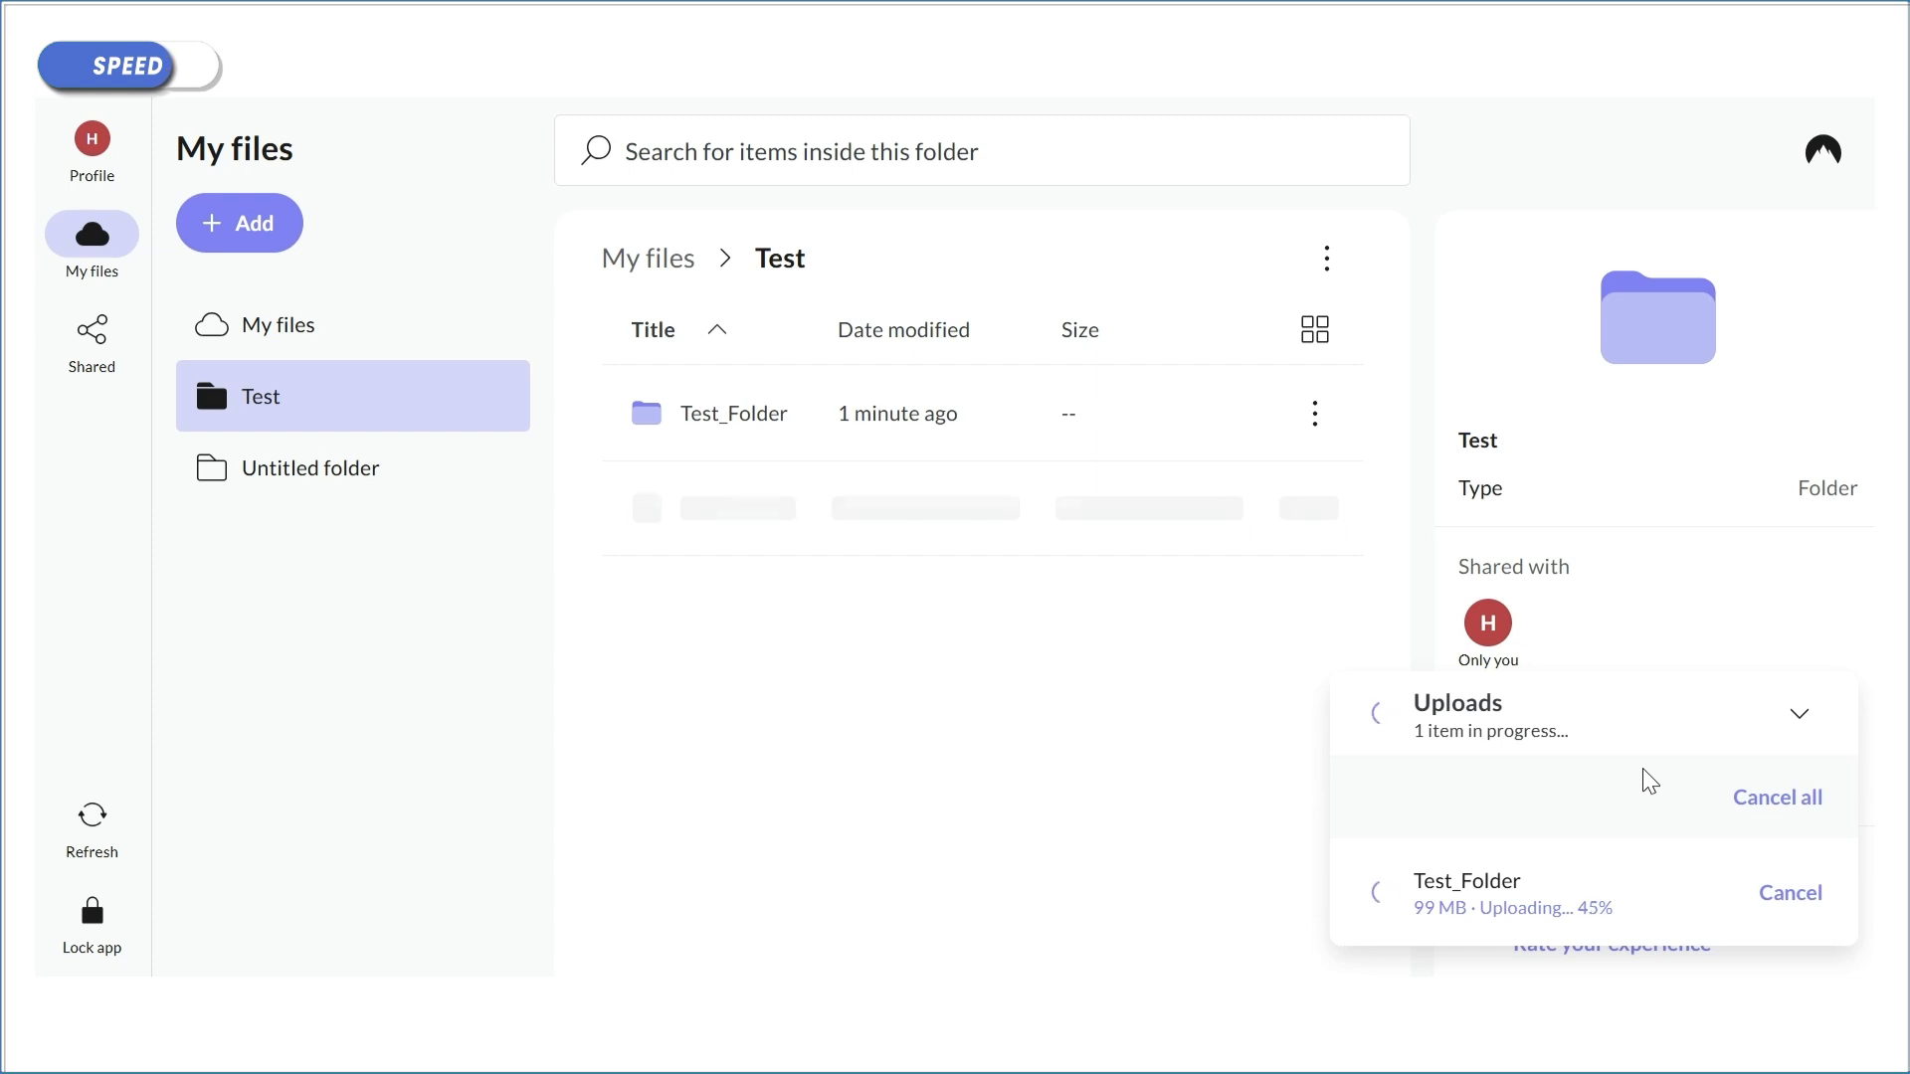
{"action": "mouse_move", "coordinate": [1134, 853]}
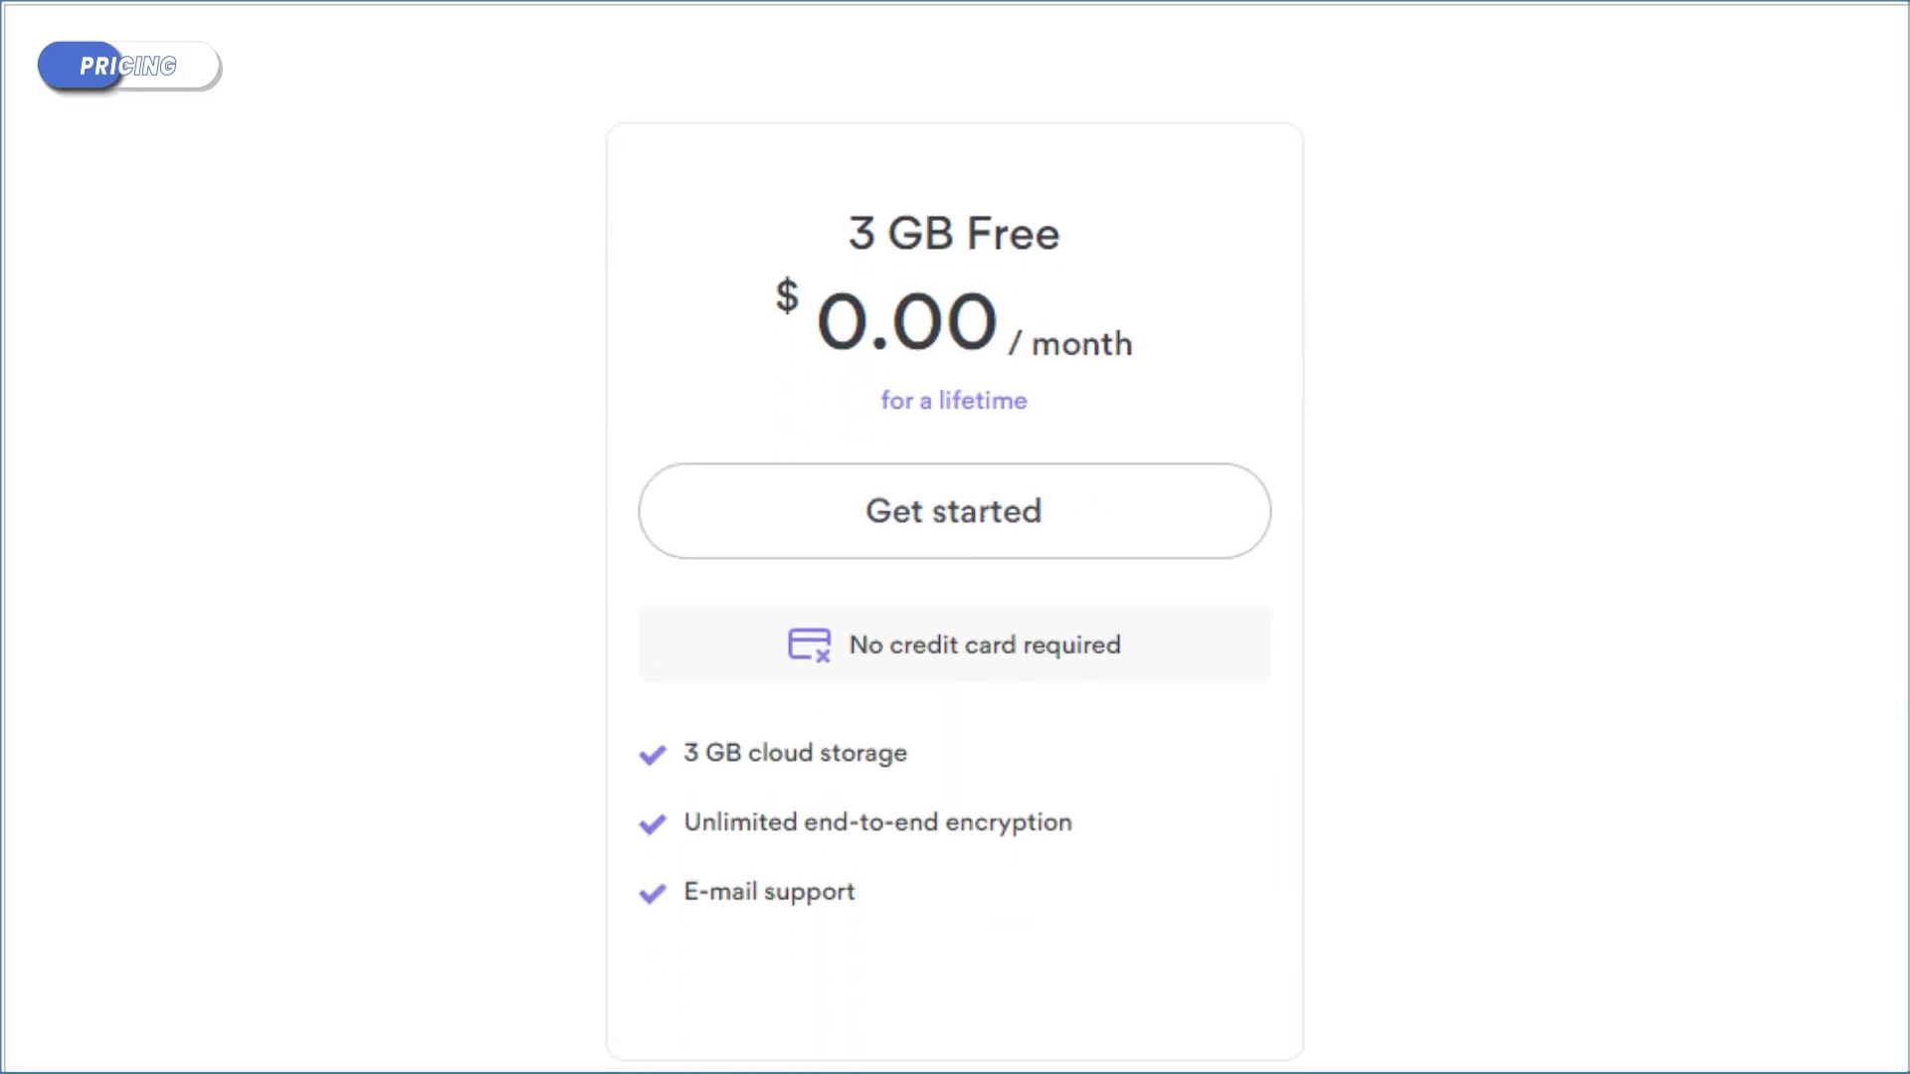
Open pCloud's Rewind feature for restoring the account up to 15 days back
{"action": "double_click", "coordinate": [950, 232]}
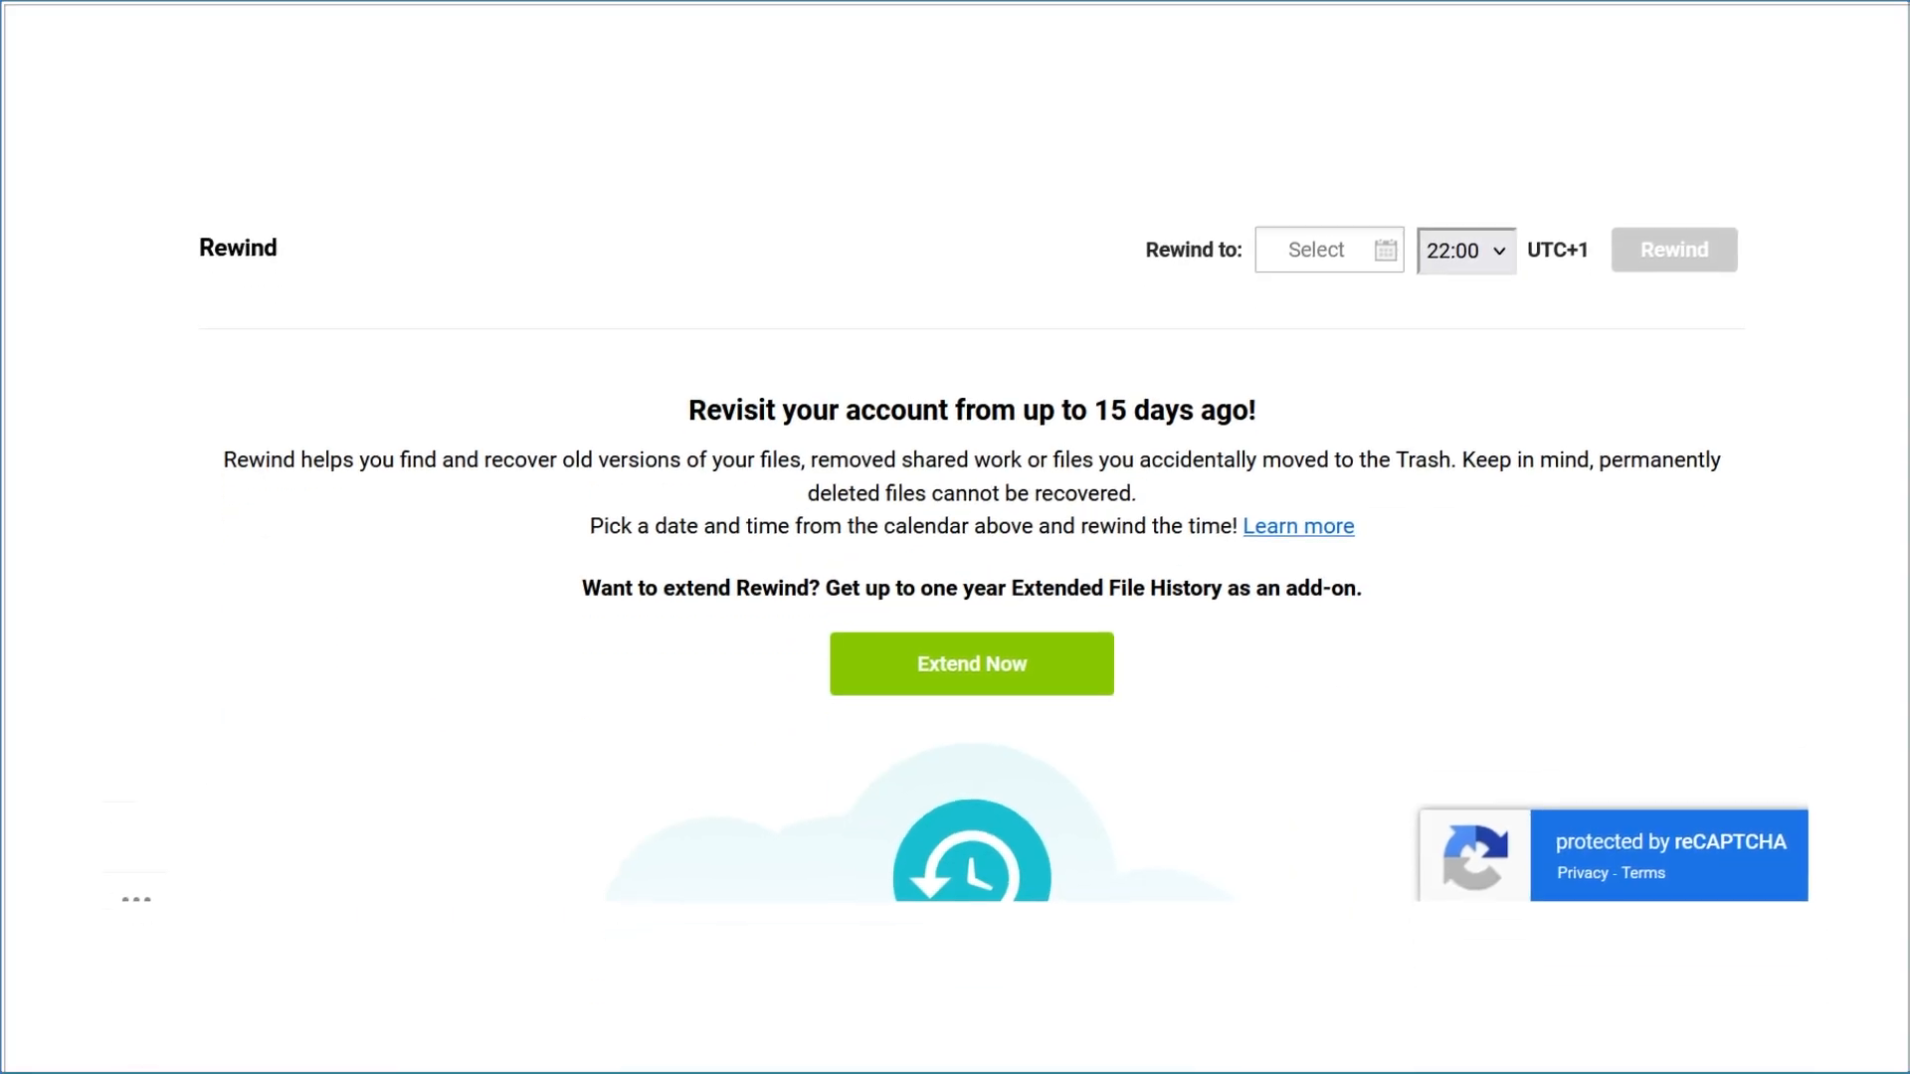
Show pCloud Backups with one-time Google Drive, OneDrive, Dropbox imports and ongoing backups
{"action": "left_click", "coordinate": [129, 315]}
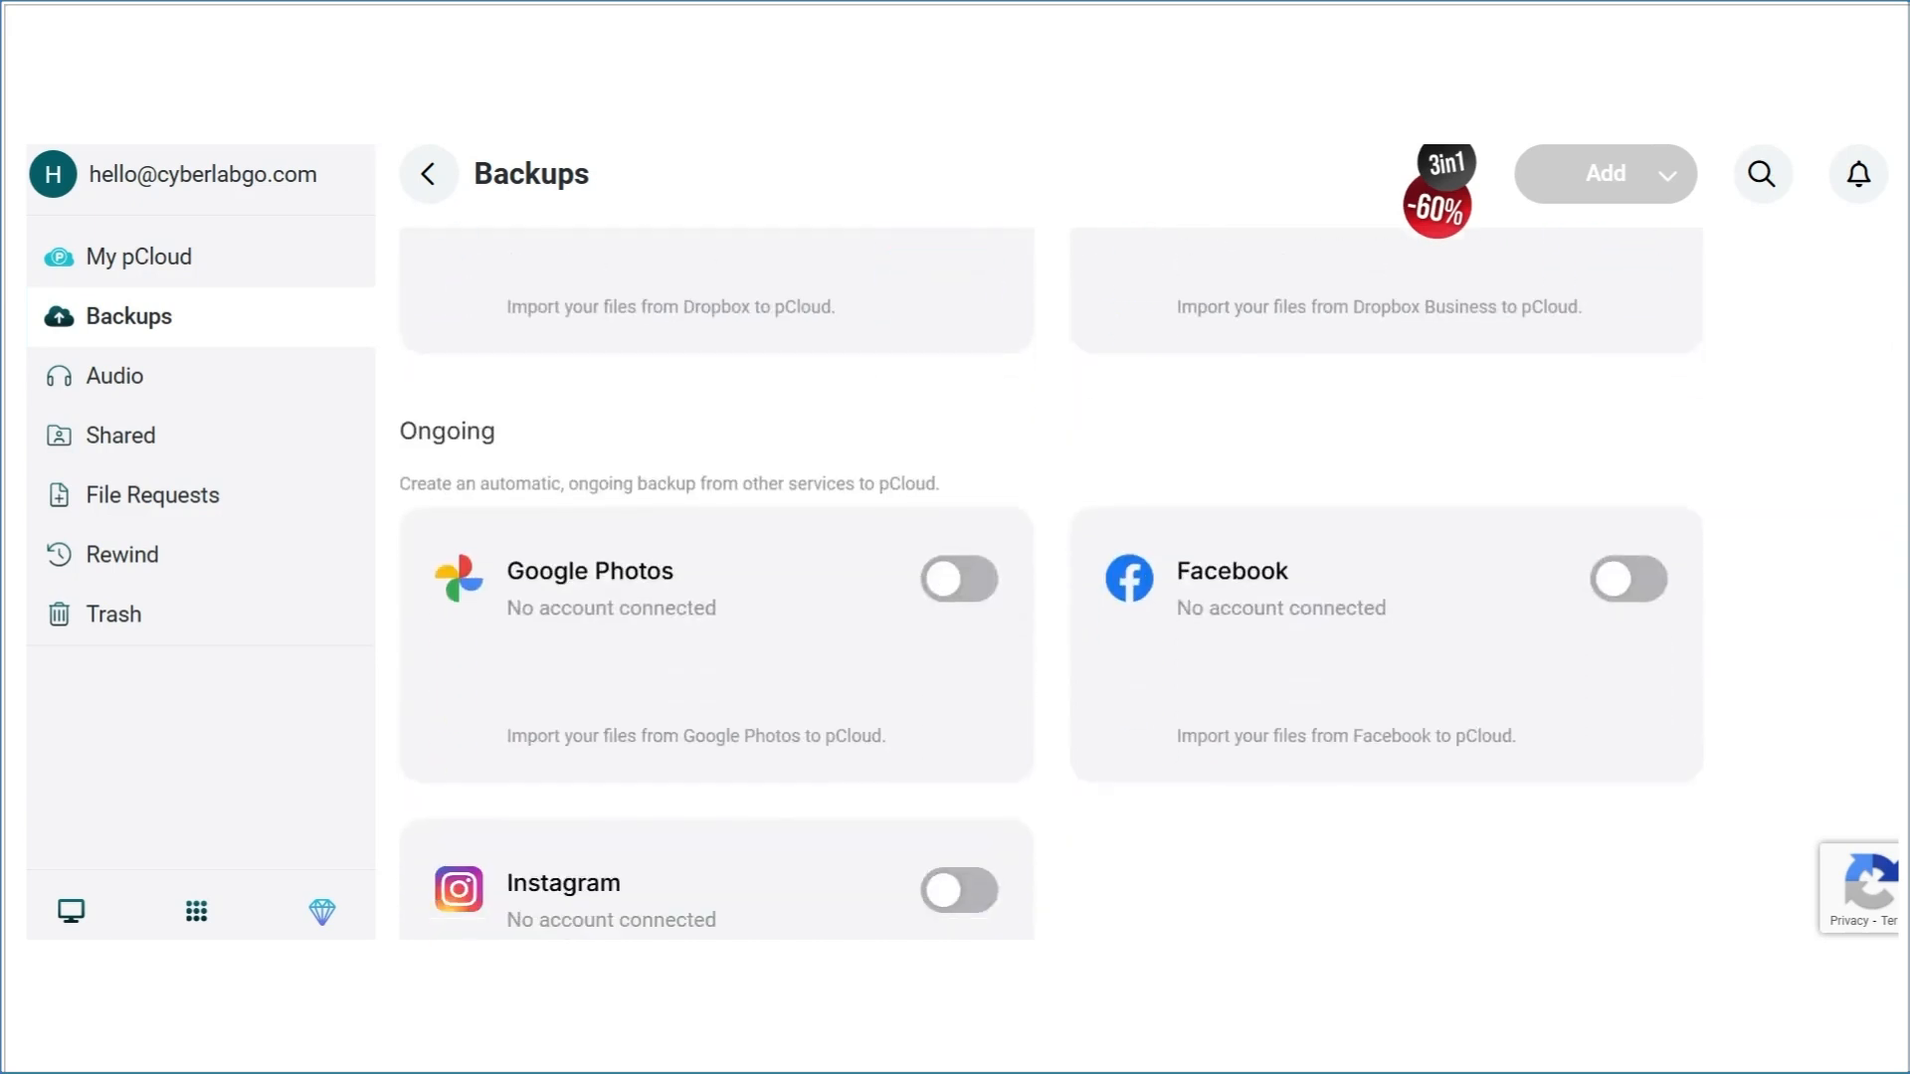
{"action": "scroll", "scroll_direction": "up", "scroll_amount": 3}
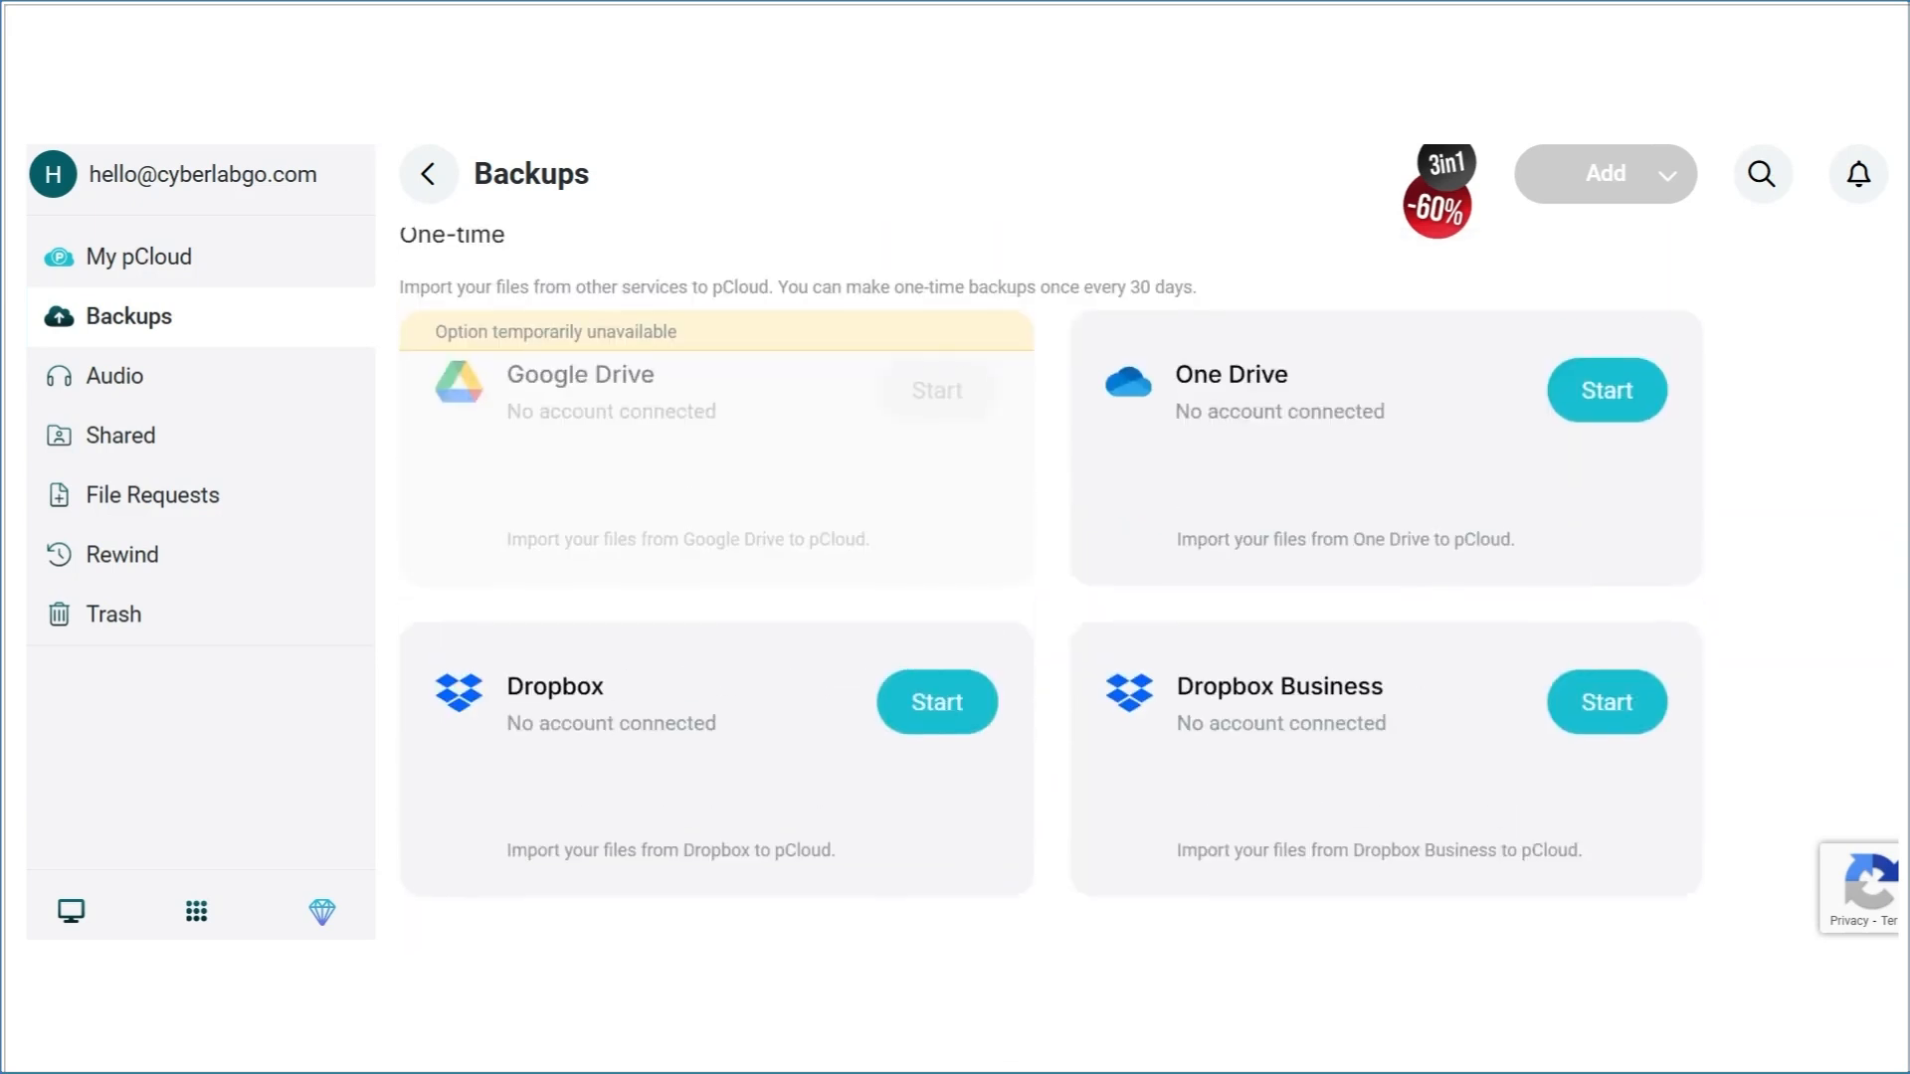